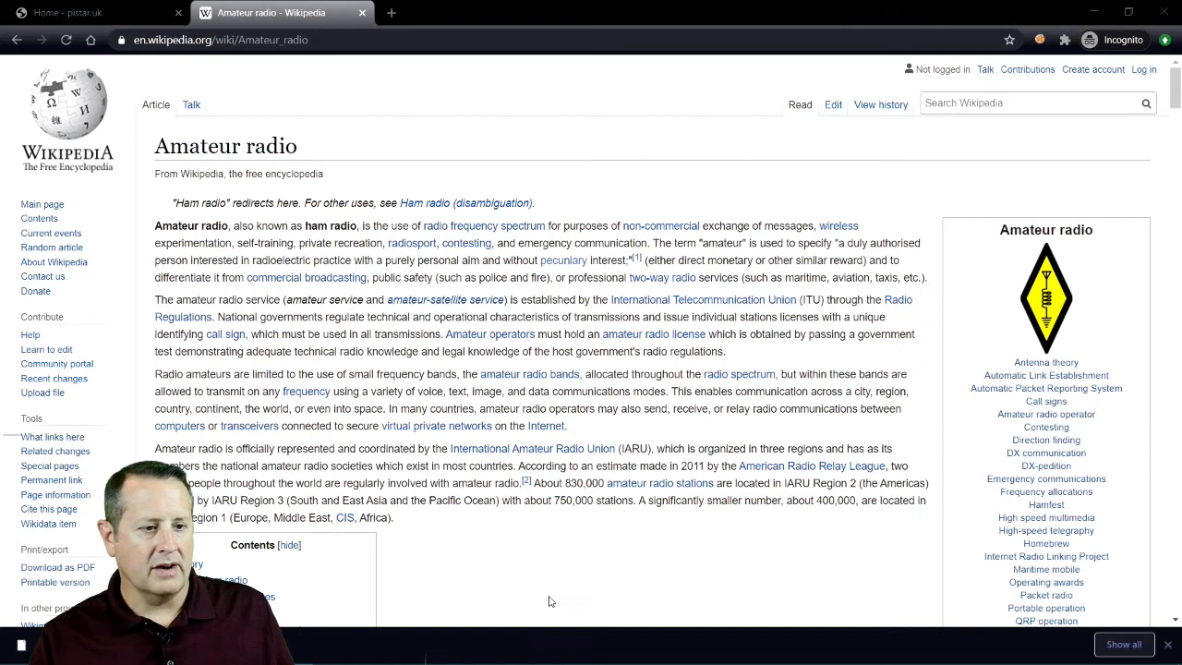
Switch from the Wikipedia Amateur radio tab to the pistar.uk home page tab
{"action": "left_click", "coordinate": [66, 12]}
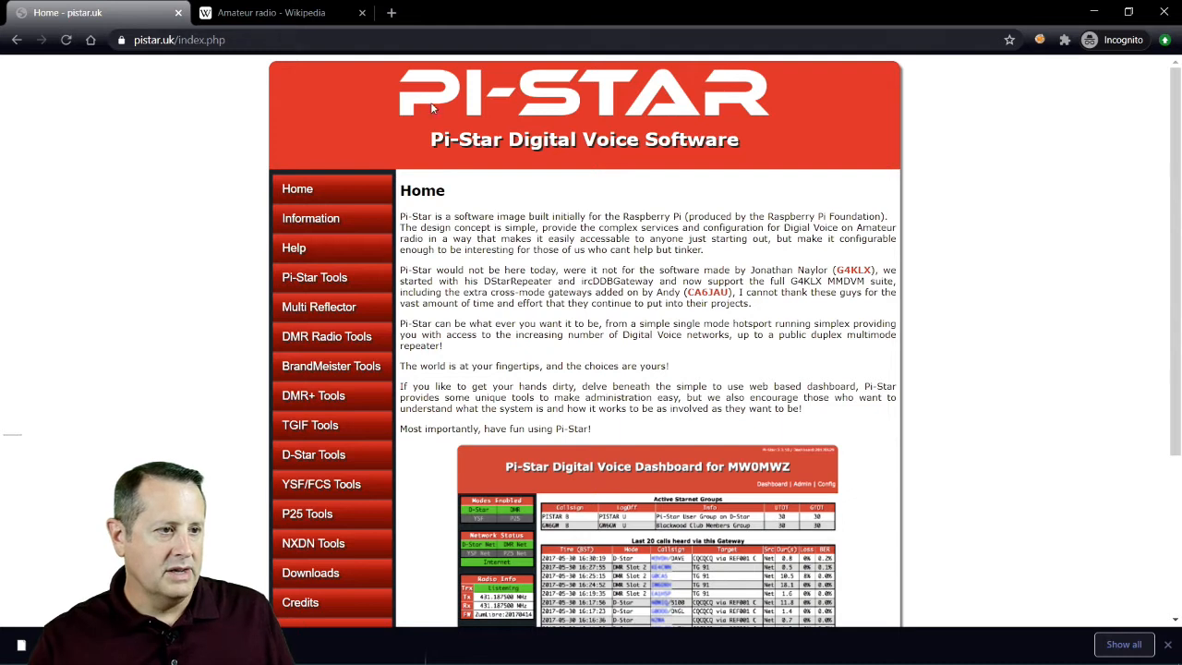
Download the Pi-Star_RPi 28-May-2020 image zip from the Downloads page and save it to the desktop
{"action": "left_click", "coordinate": [179, 41]}
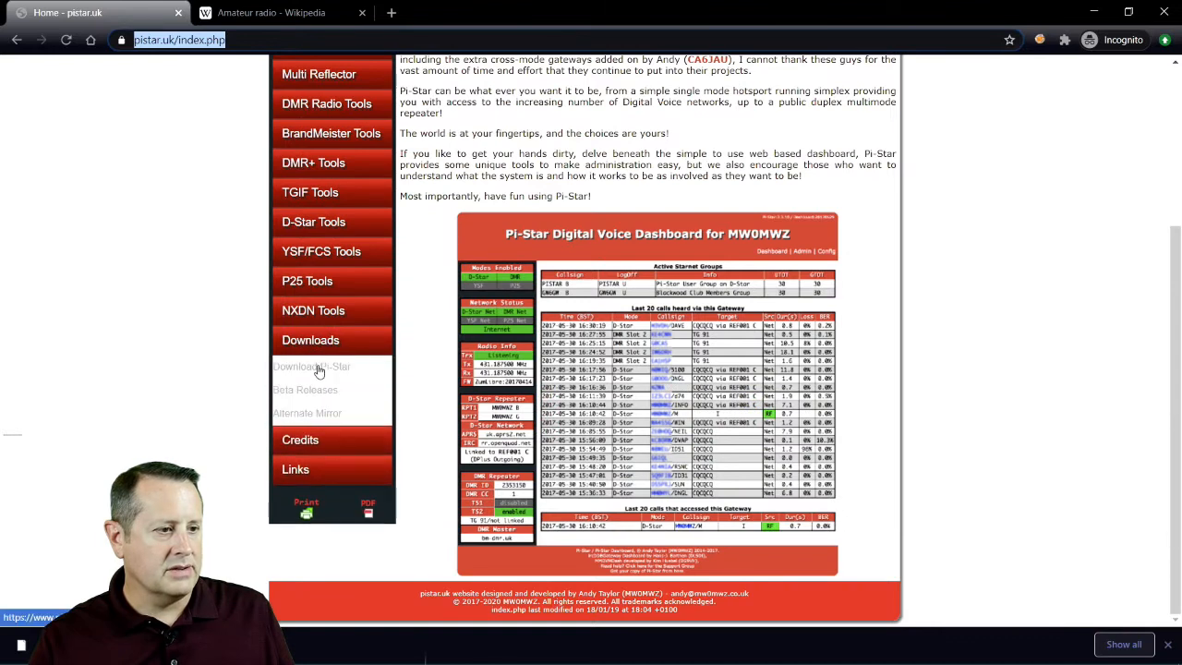
{"action": "left_click", "coordinate": [311, 366]}
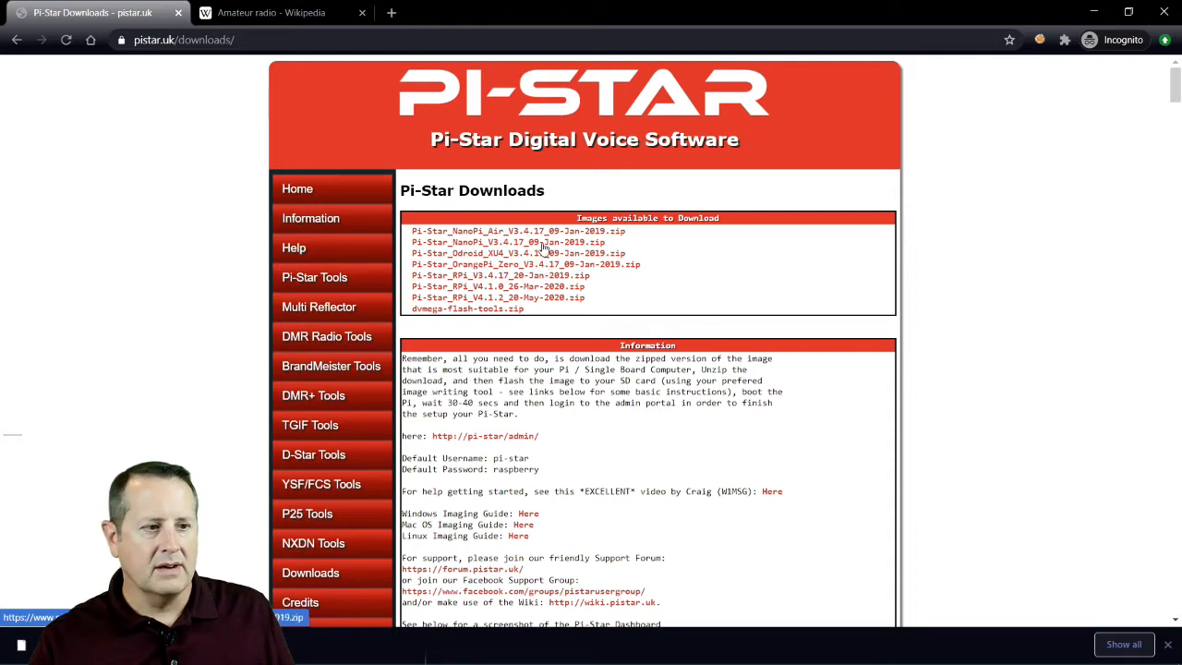
{"action": "mouse_move", "coordinate": [506, 307]}
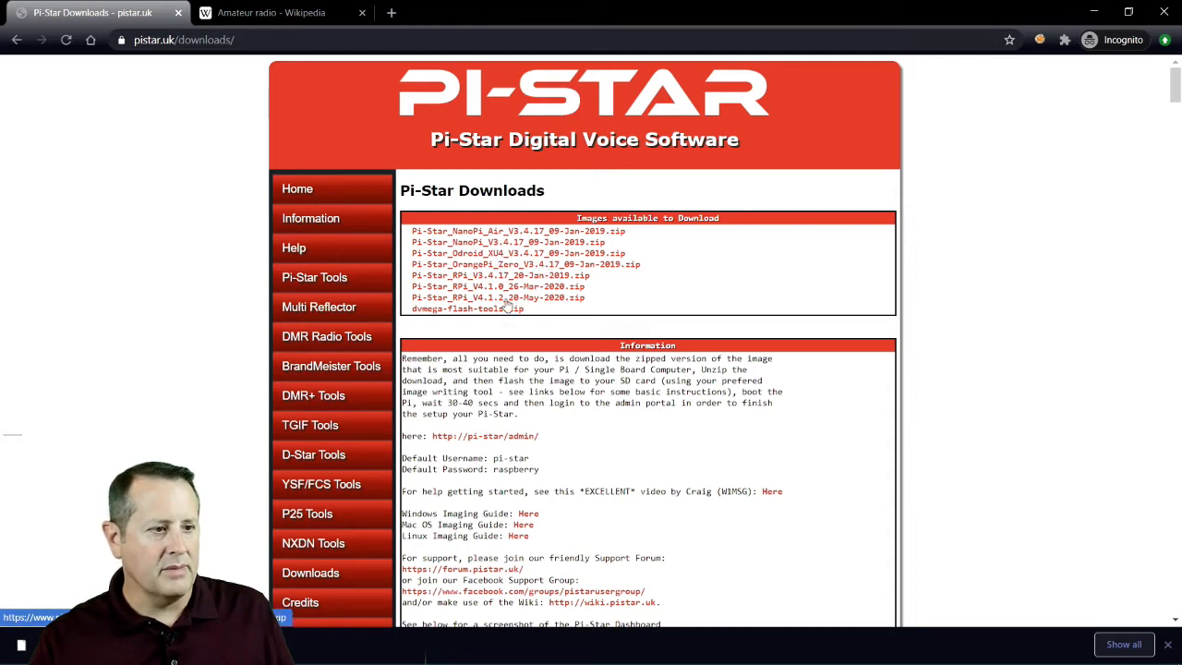
{"action": "mouse_move", "coordinate": [543, 306]}
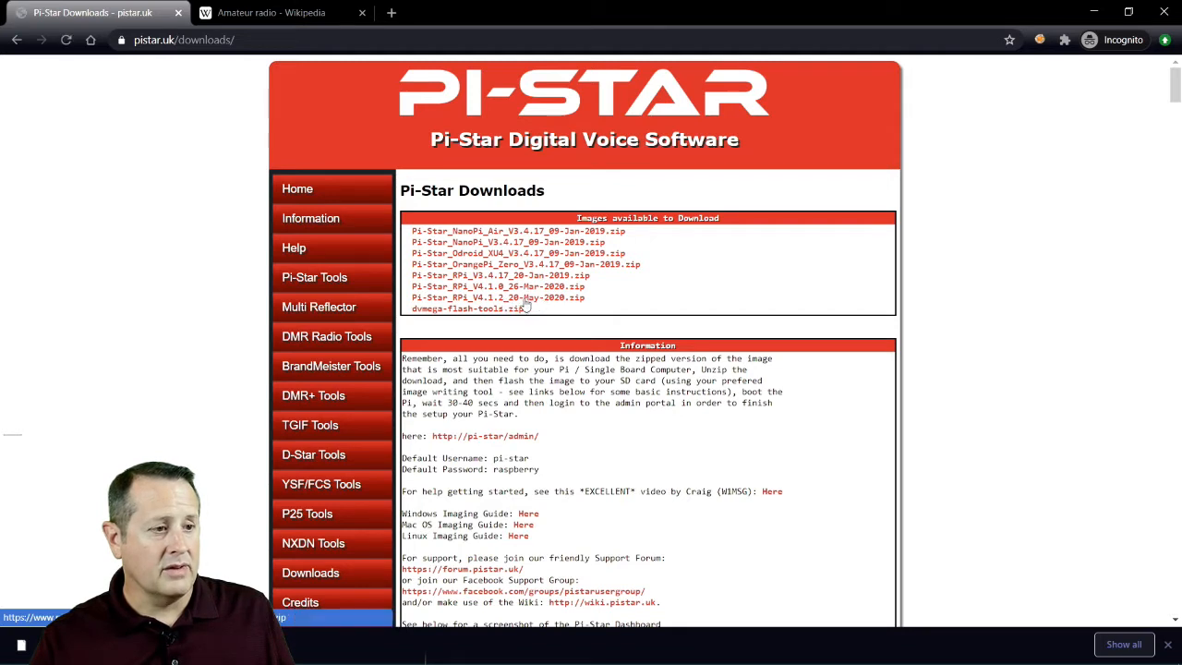
{"action": "left_click", "coordinate": [466, 308]}
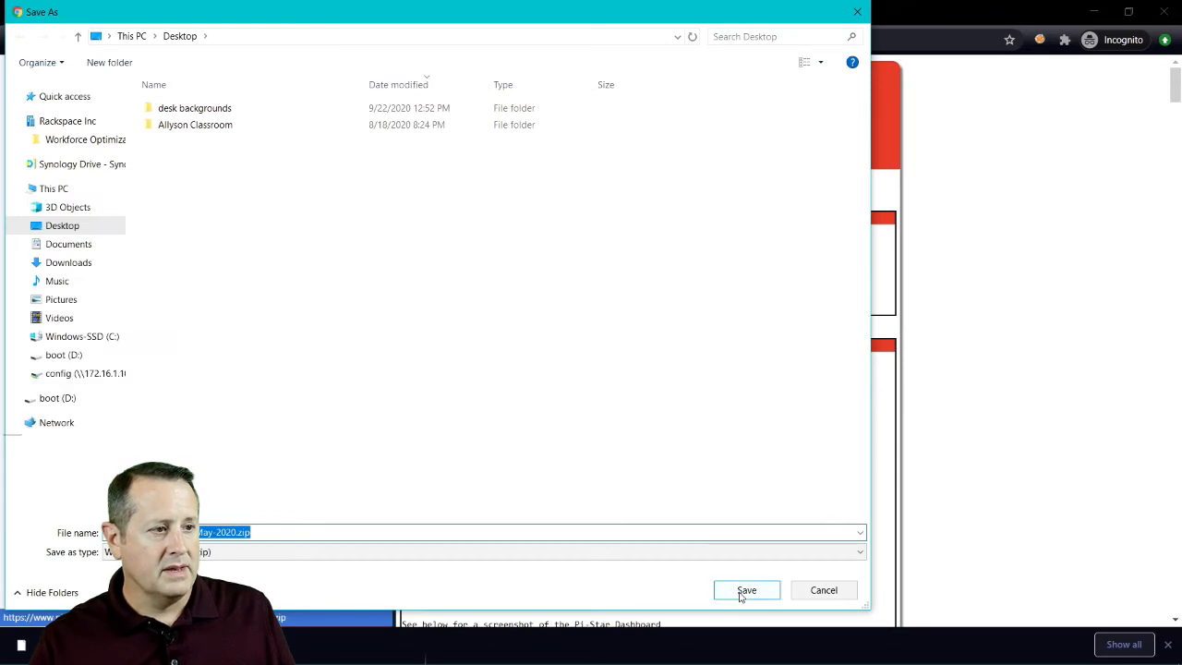
{"action": "left_click", "coordinate": [746, 590]}
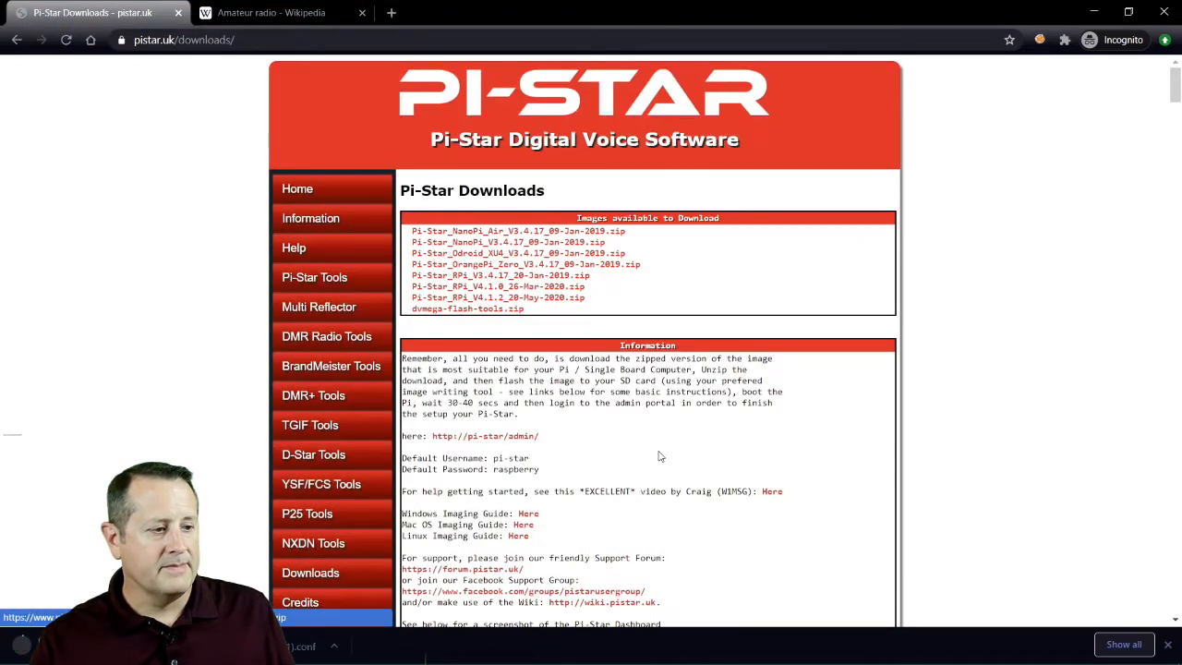
{"action": "mouse_move", "coordinate": [720, 333]}
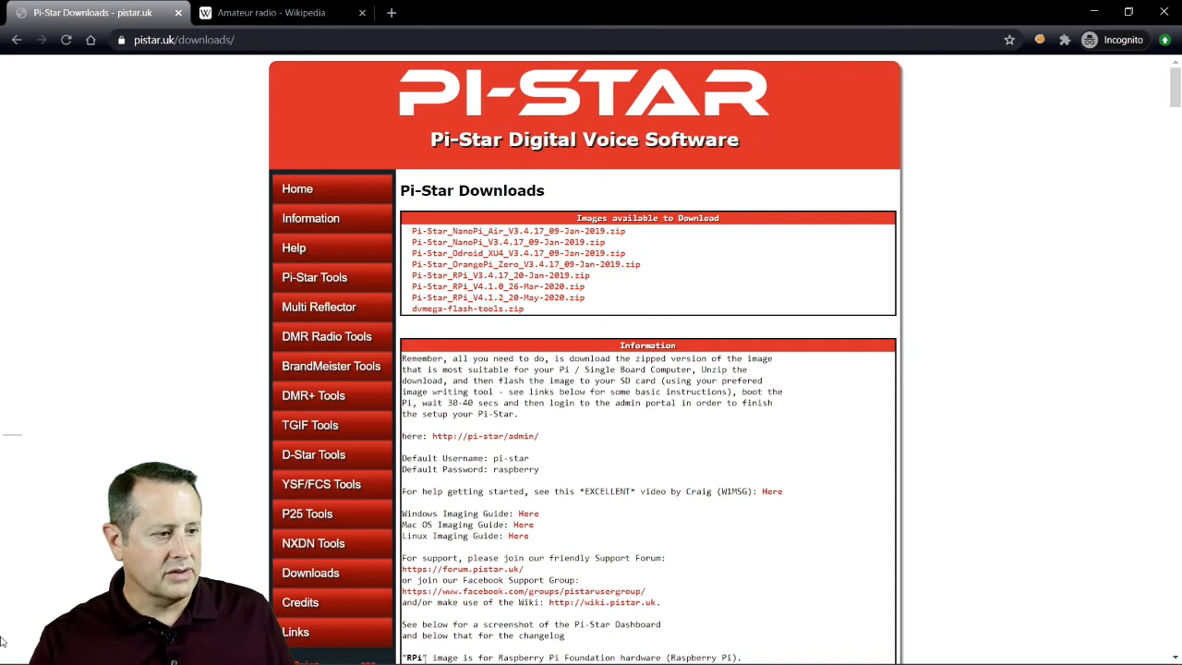
{"action": "mouse_move", "coordinate": [63, 556]}
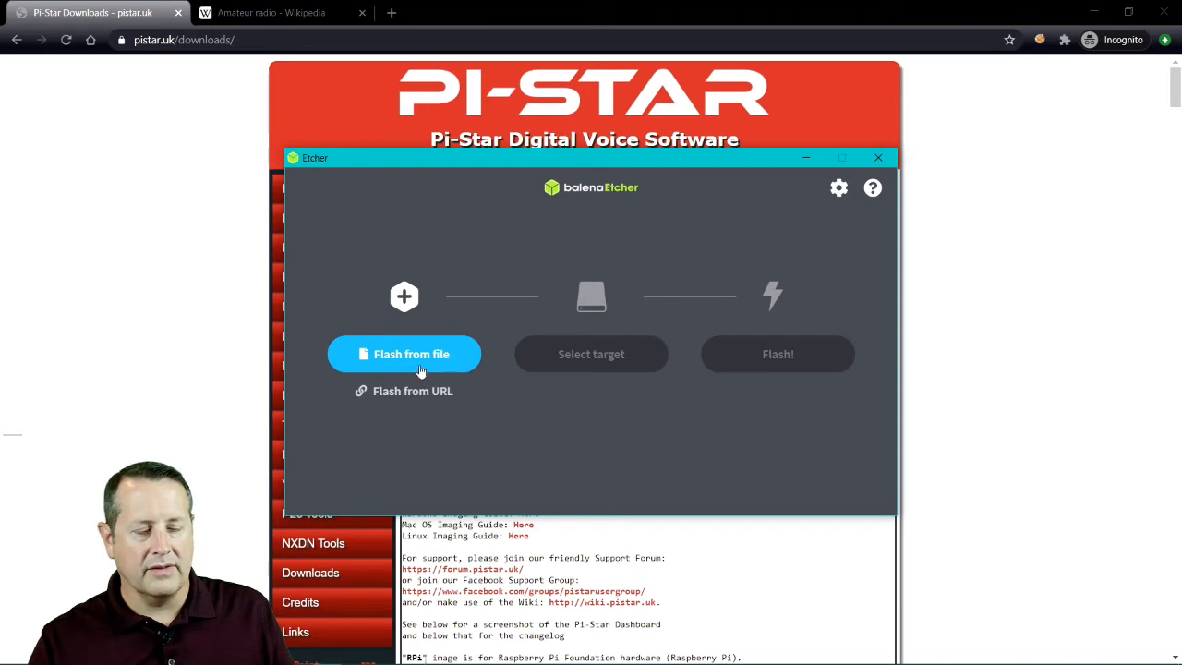
Load Pi-Star_RPi_V3.4.17_20-Jan-2019.img from Downloads and tick the 31.3 GB USB drive as target
{"action": "left_click", "coordinate": [402, 354]}
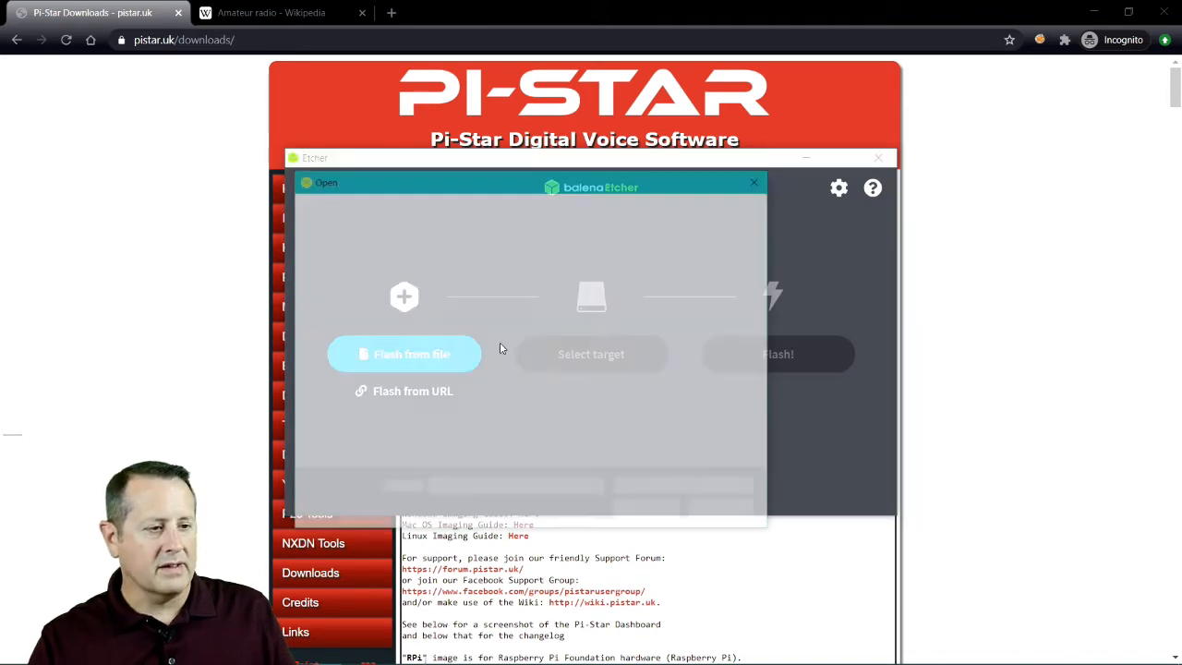
{"action": "left_click", "coordinate": [402, 354]}
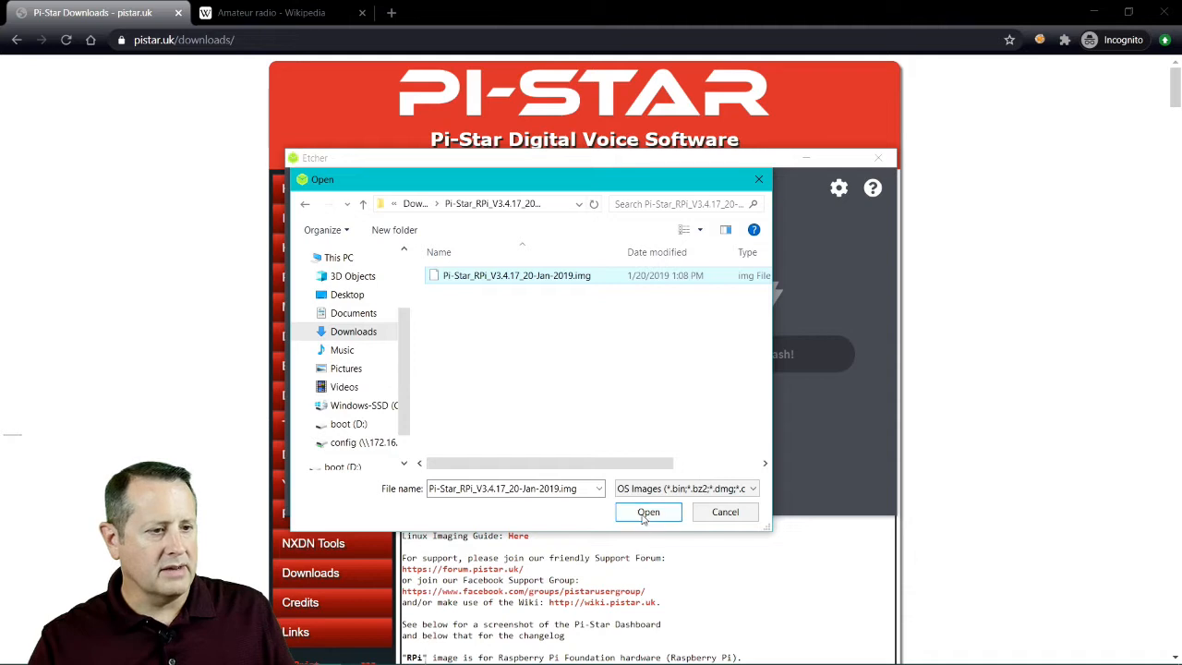
{"action": "left_click", "coordinate": [648, 513]}
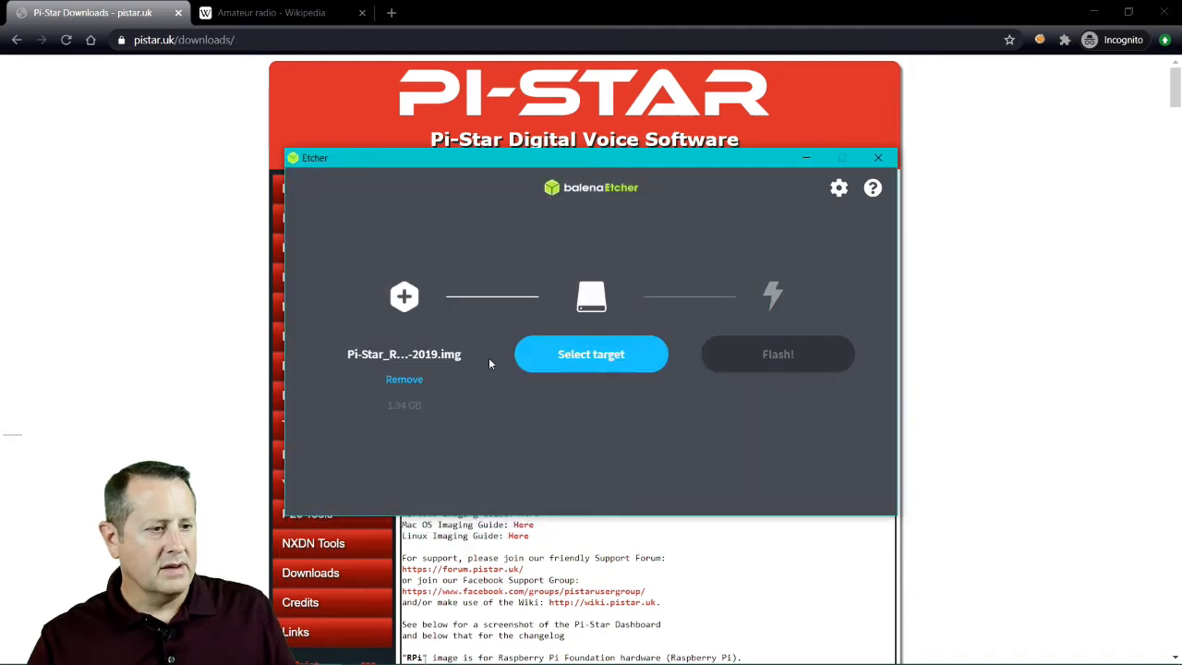
{"action": "mouse_move", "coordinate": [591, 355]}
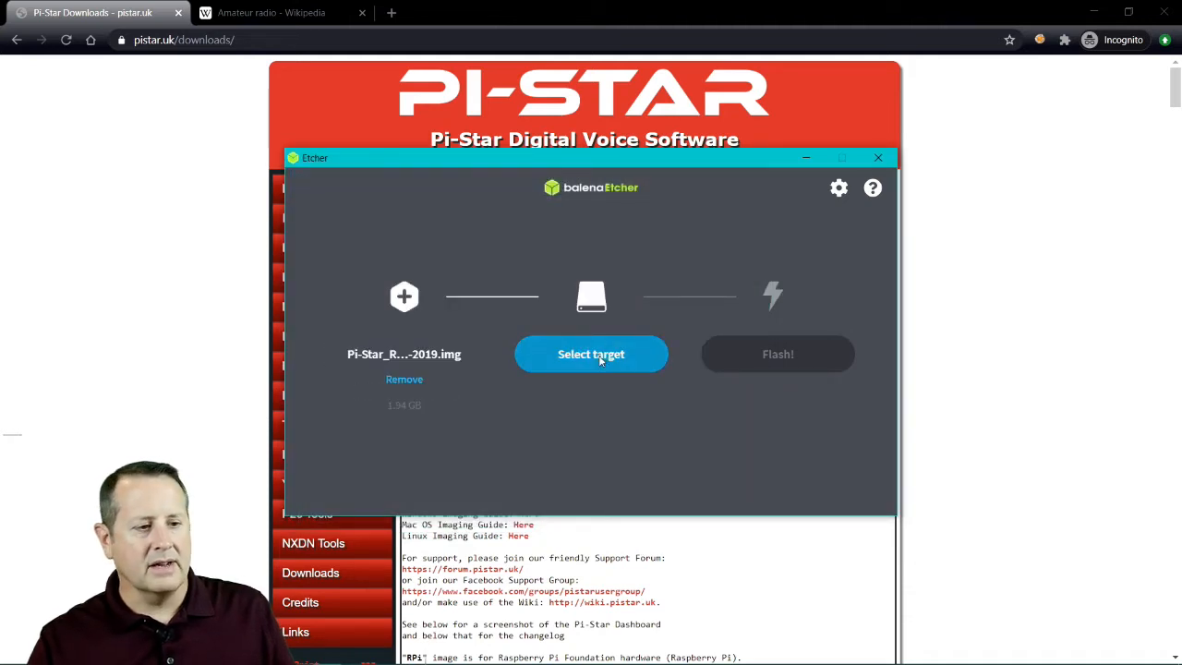
{"action": "left_click", "coordinate": [591, 354]}
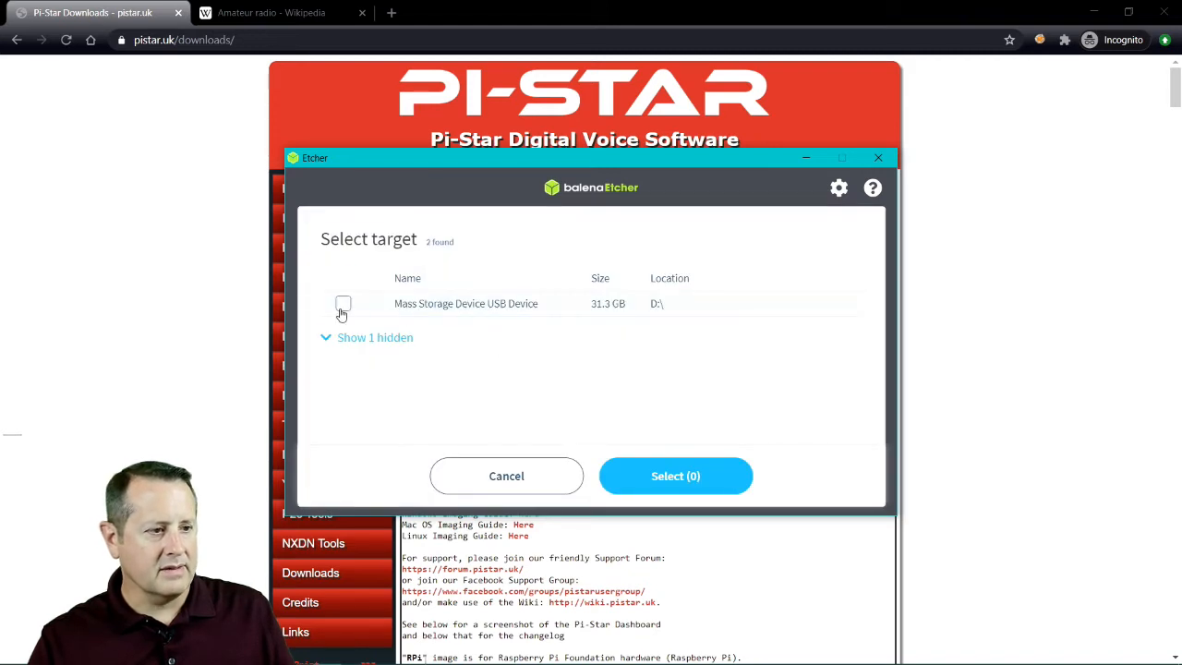
{"action": "left_click", "coordinate": [343, 303]}
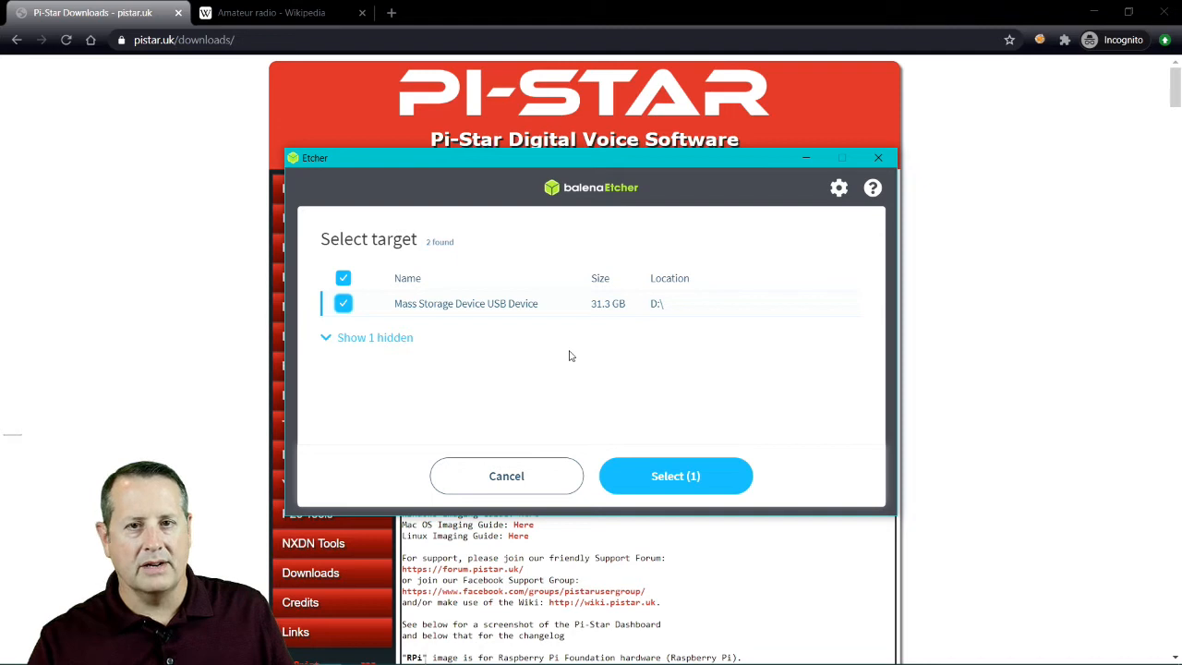
{"action": "mouse_move", "coordinate": [436, 312]}
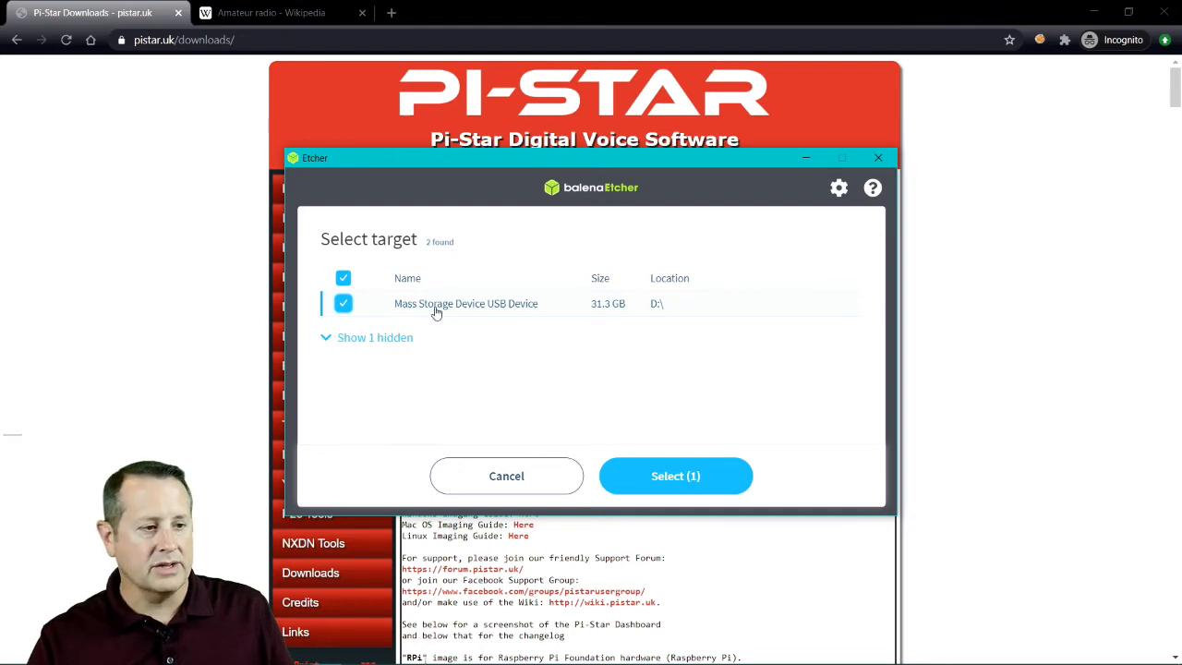
{"action": "mouse_move", "coordinate": [676, 477]}
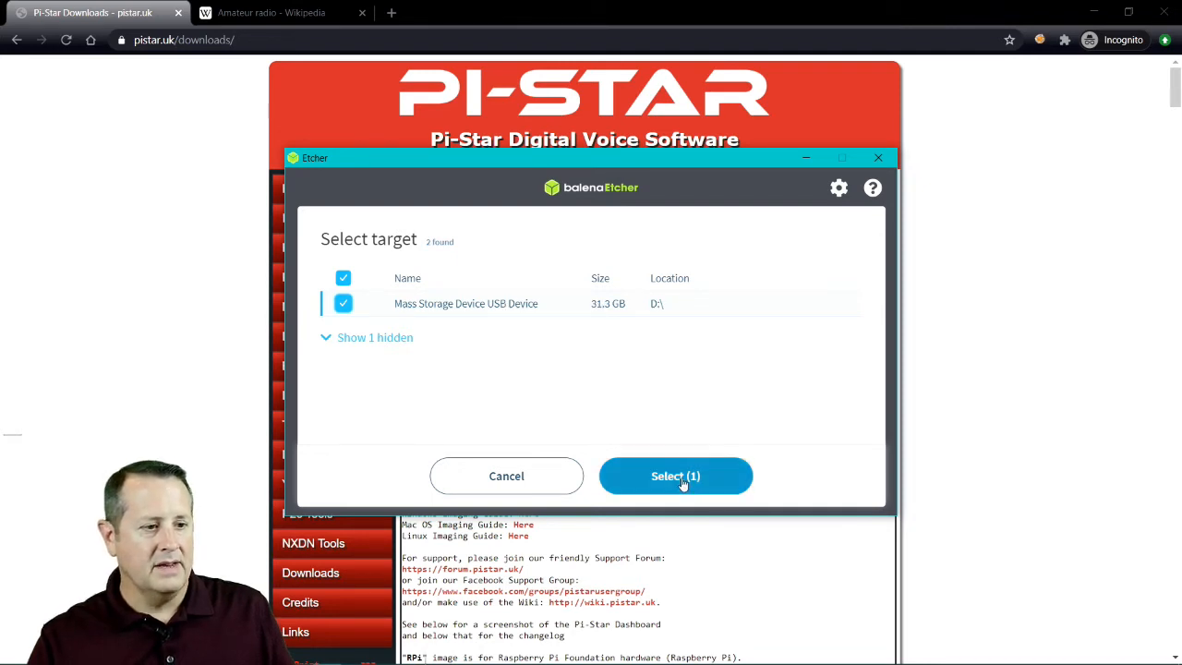
Flash the Pi-Star image to the USB drive, then close Etcher after Flash Complete
{"action": "left_click", "coordinate": [675, 476]}
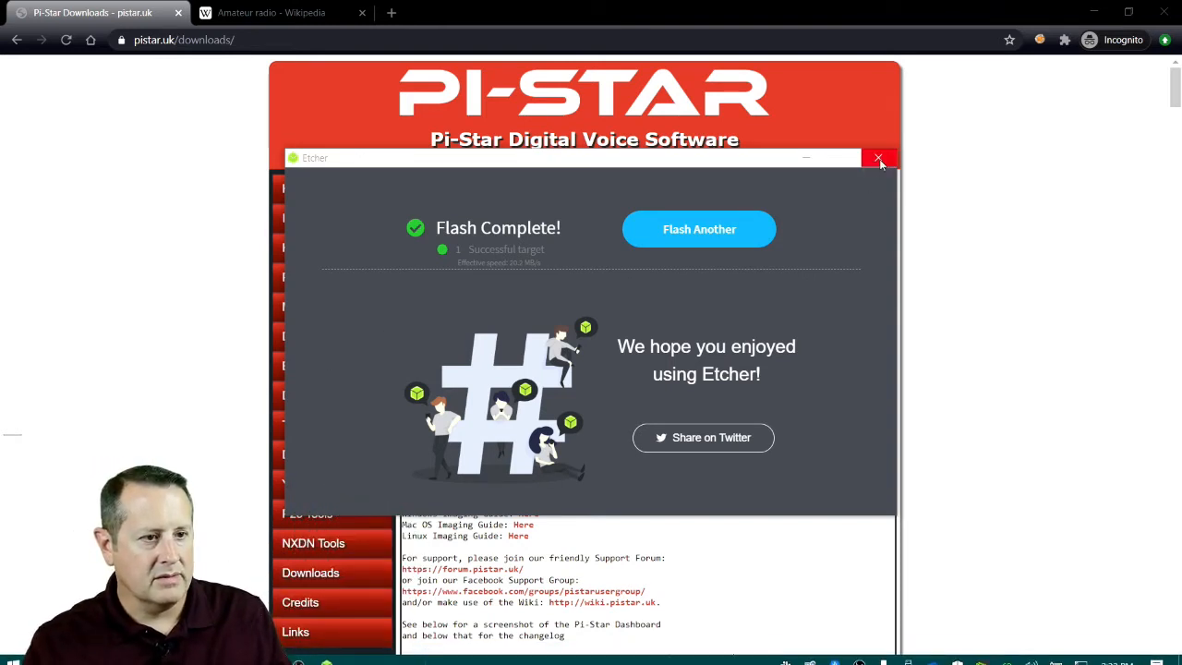
{"action": "left_click", "coordinate": [879, 159]}
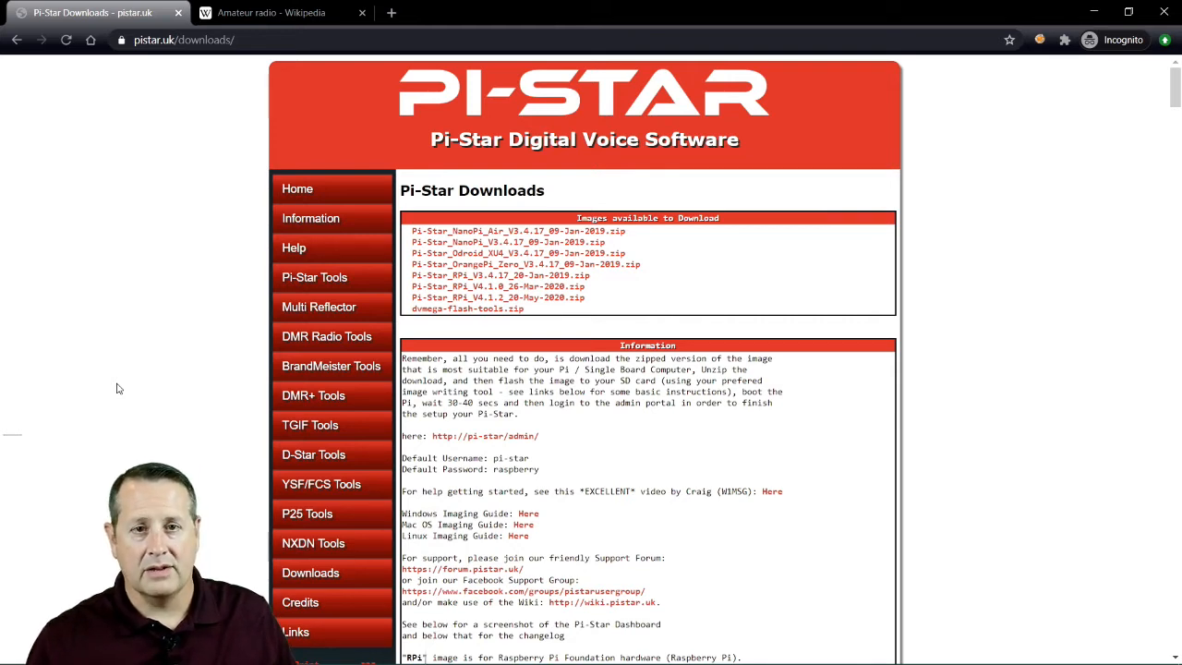
{"action": "mouse_move", "coordinate": [125, 369]}
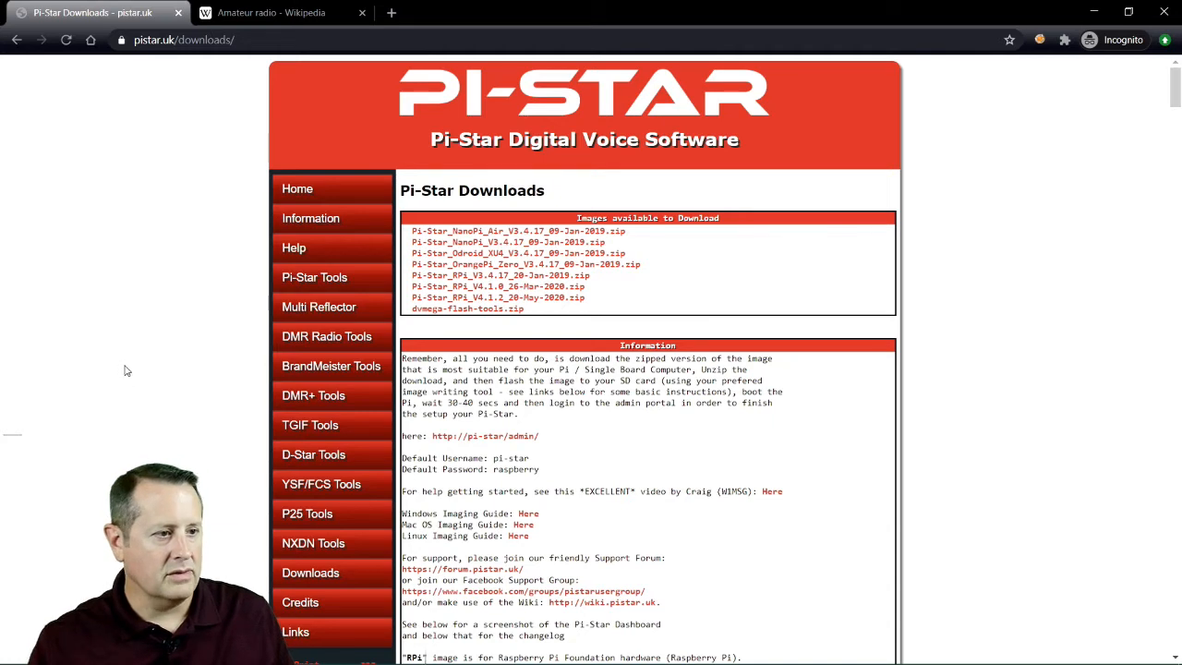
Build a wpa_supplicant.conf in WiFi Builder with US country code, SSID and PSK, and submit it
{"action": "left_click", "coordinate": [313, 277]}
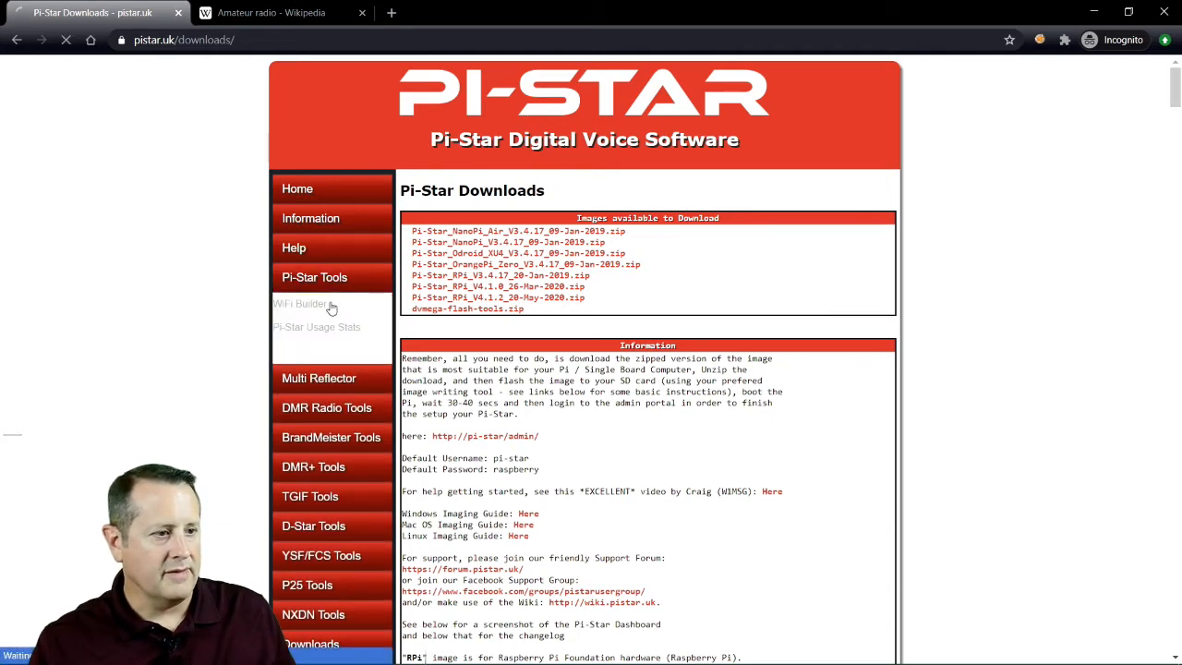
{"action": "left_click", "coordinate": [305, 303]}
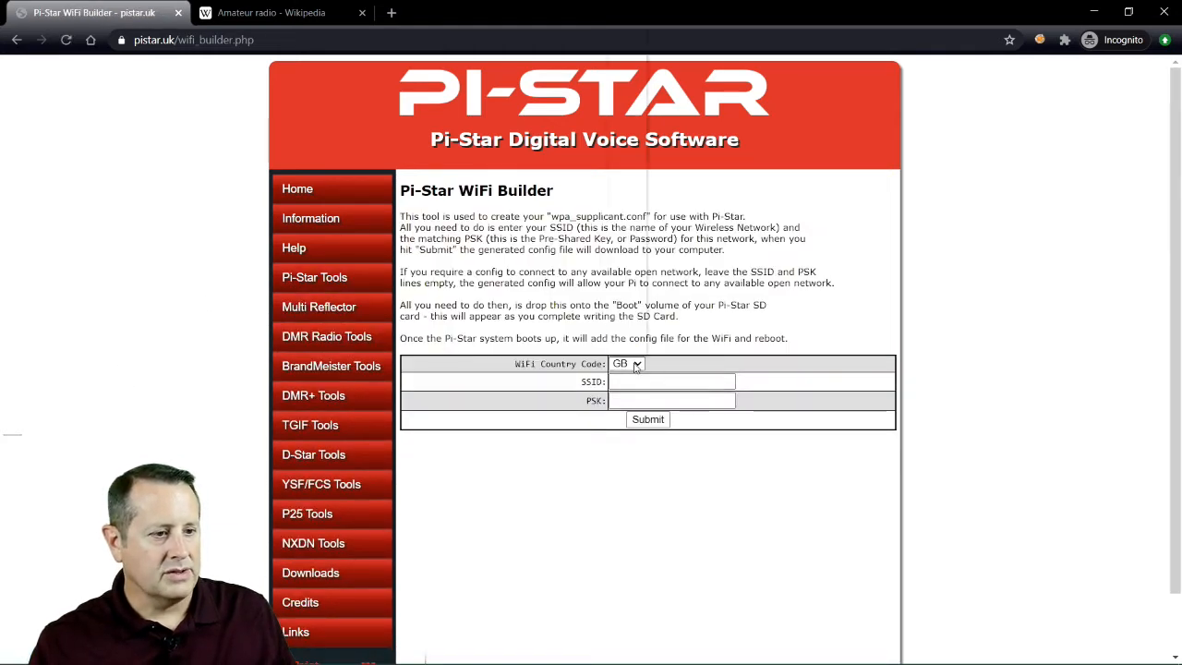
{"action": "left_click", "coordinate": [628, 362]}
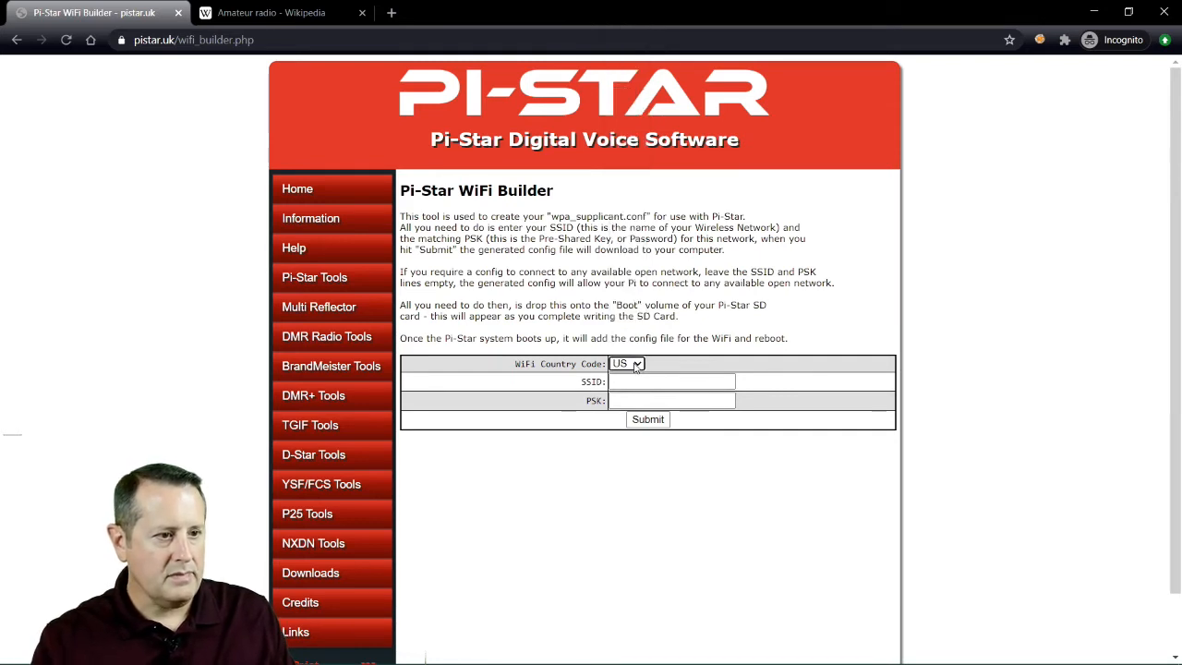
{"action": "left_click", "coordinate": [668, 380]}
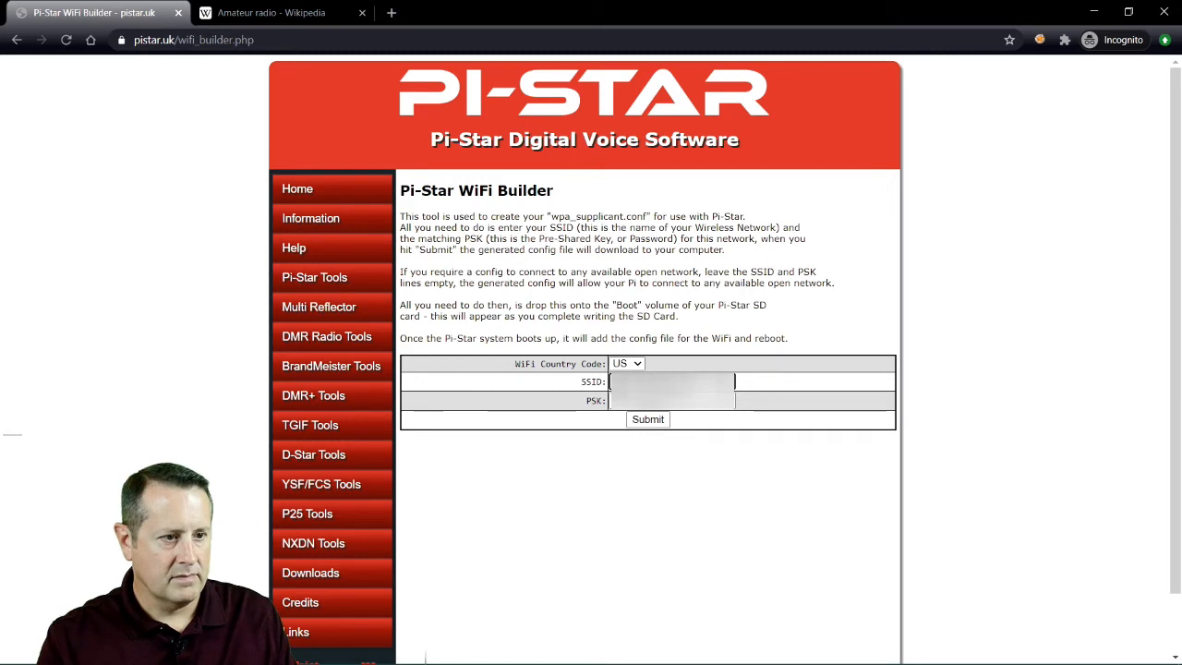
{"action": "left_click", "coordinate": [669, 399]}
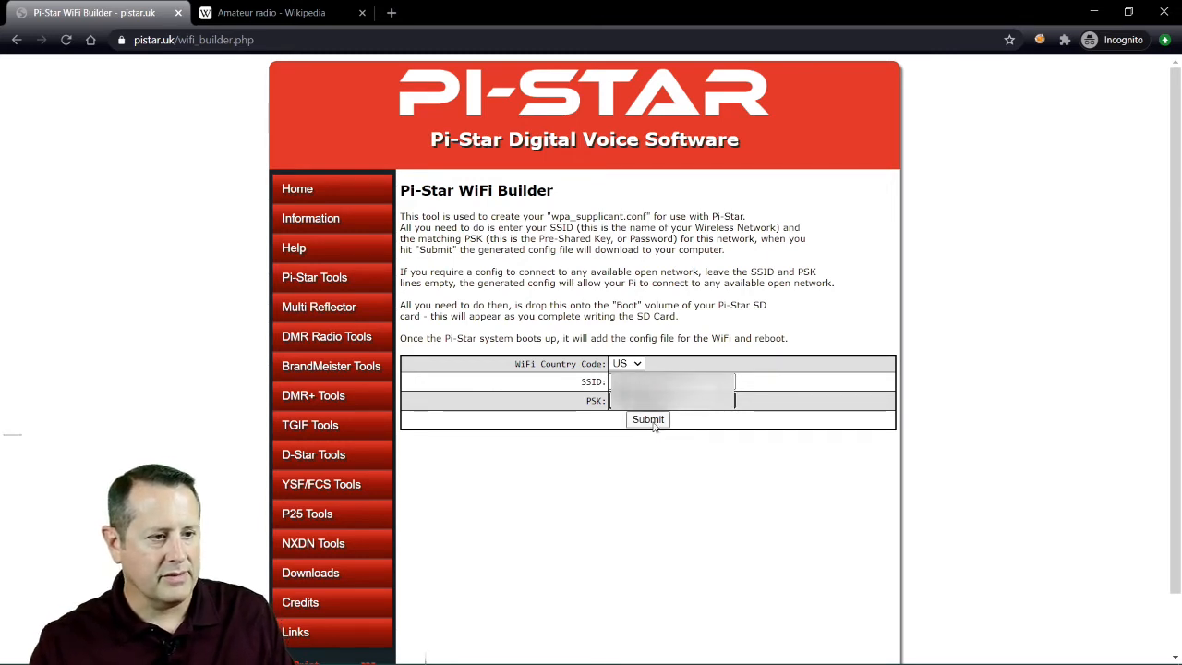
{"action": "left_click", "coordinate": [646, 419]}
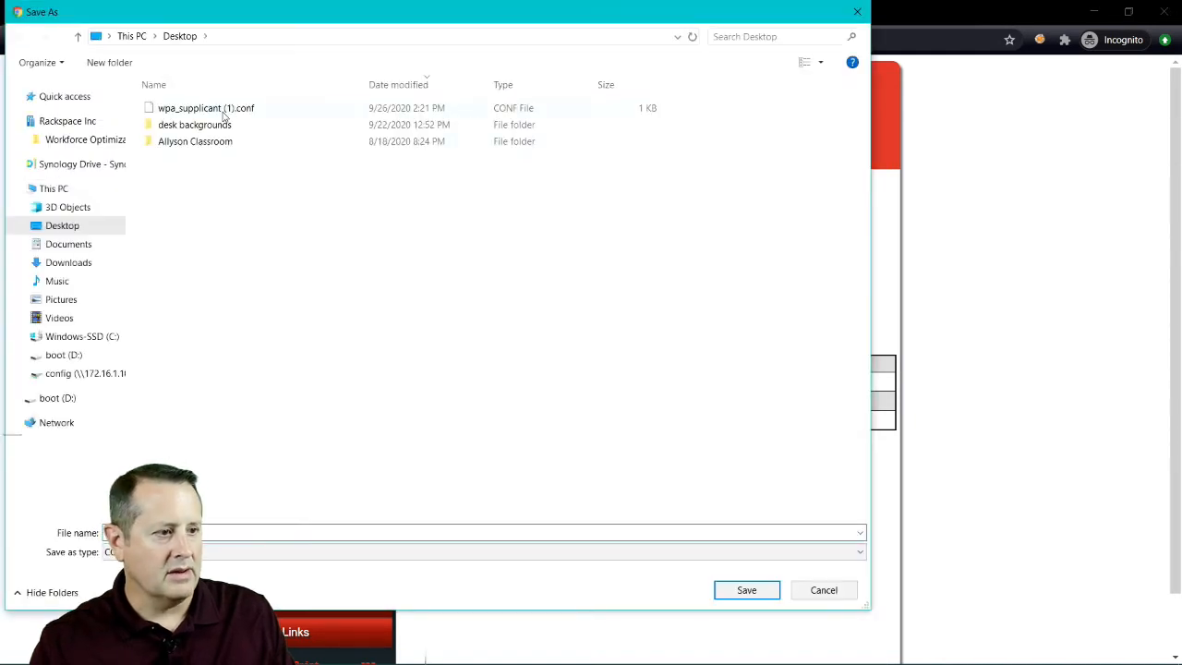
{"action": "mouse_move", "coordinate": [196, 140]}
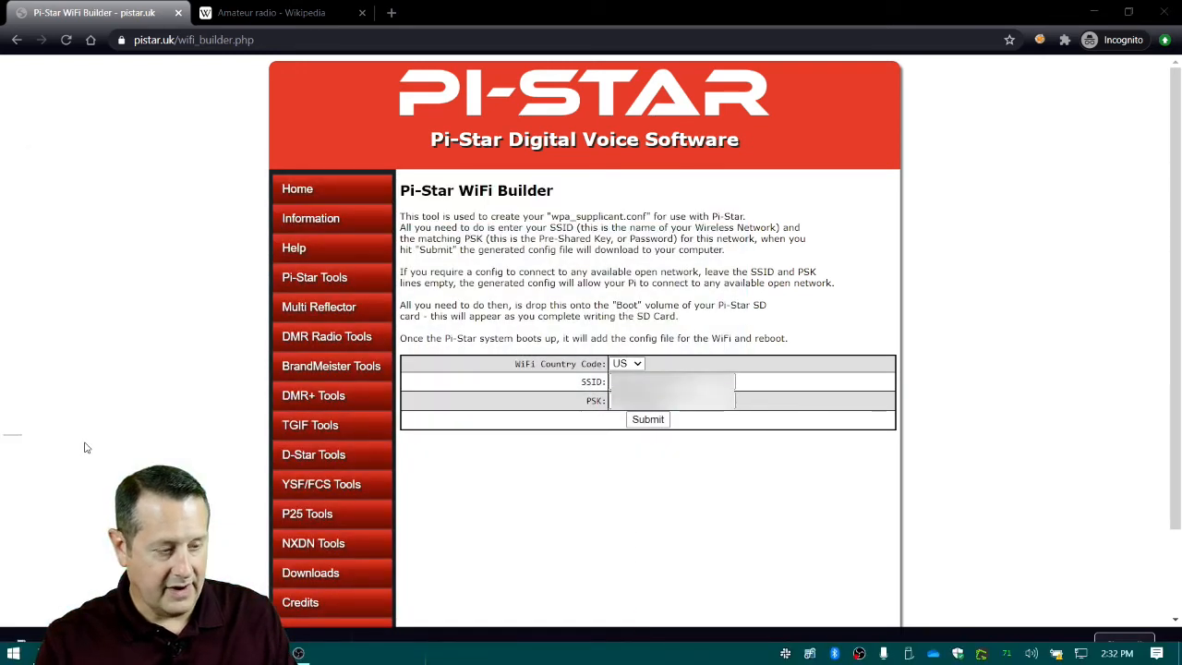
Paste wpa_supplicant.conf from the Desktop into the boot (D:) drive and close File Explorer
{"action": "left_click", "coordinate": [646, 417]}
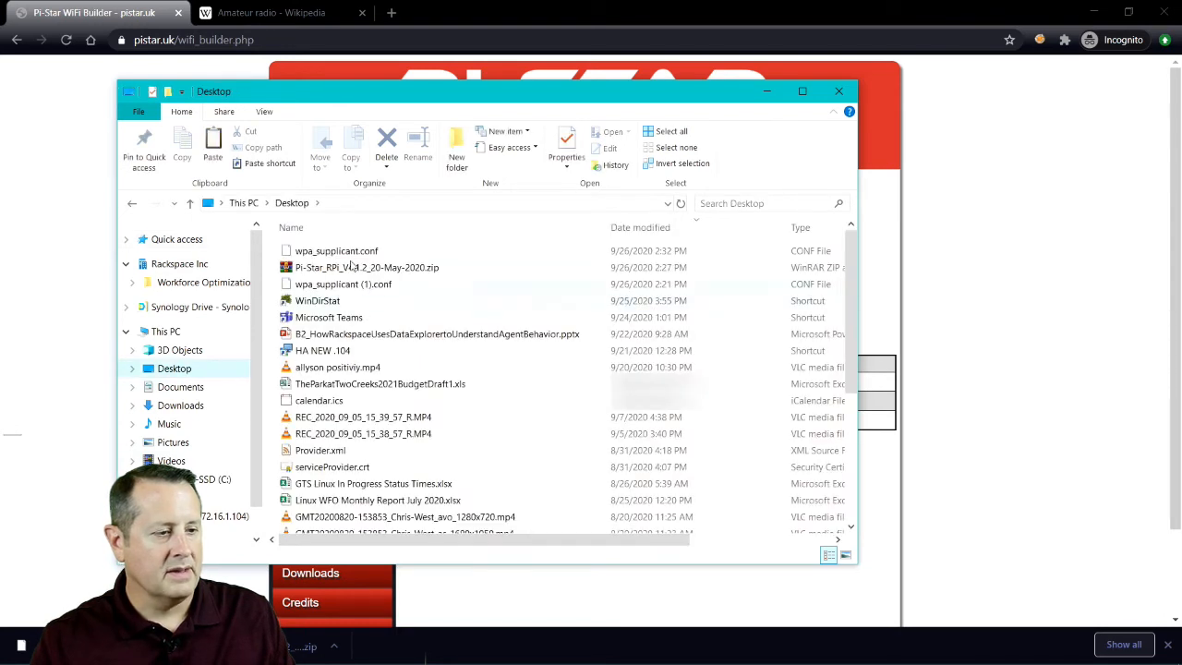
{"action": "left_click", "coordinate": [336, 251]}
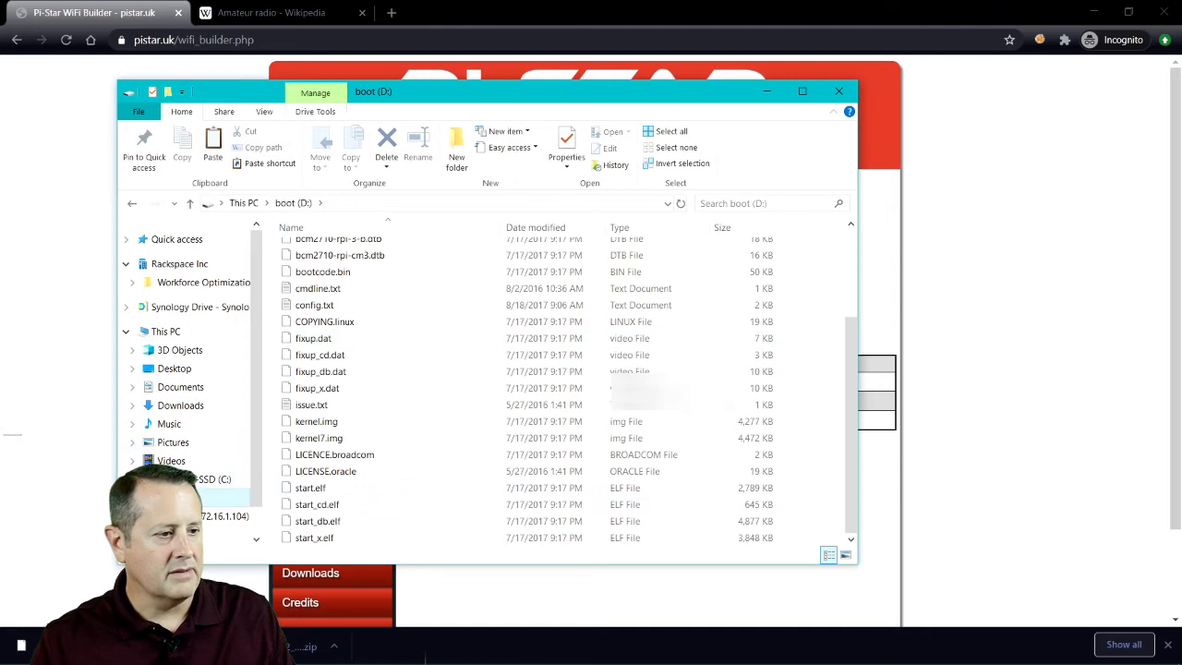
{"action": "right_click", "coordinate": [214, 480]}
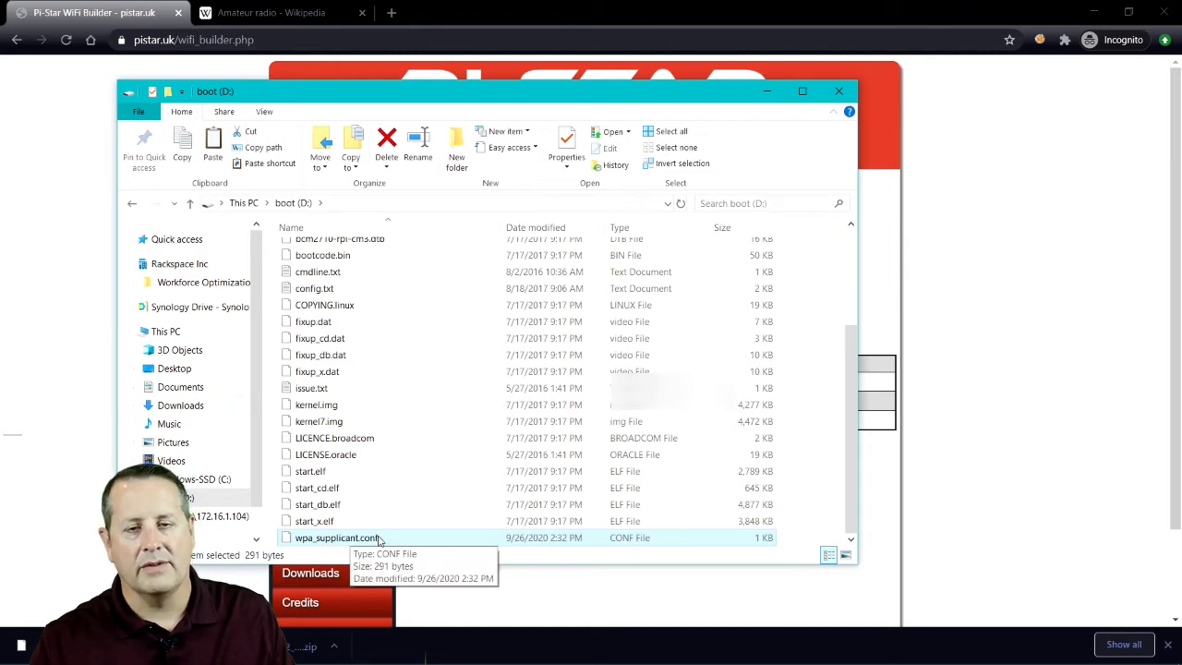
{"action": "mouse_move", "coordinate": [864, 148]}
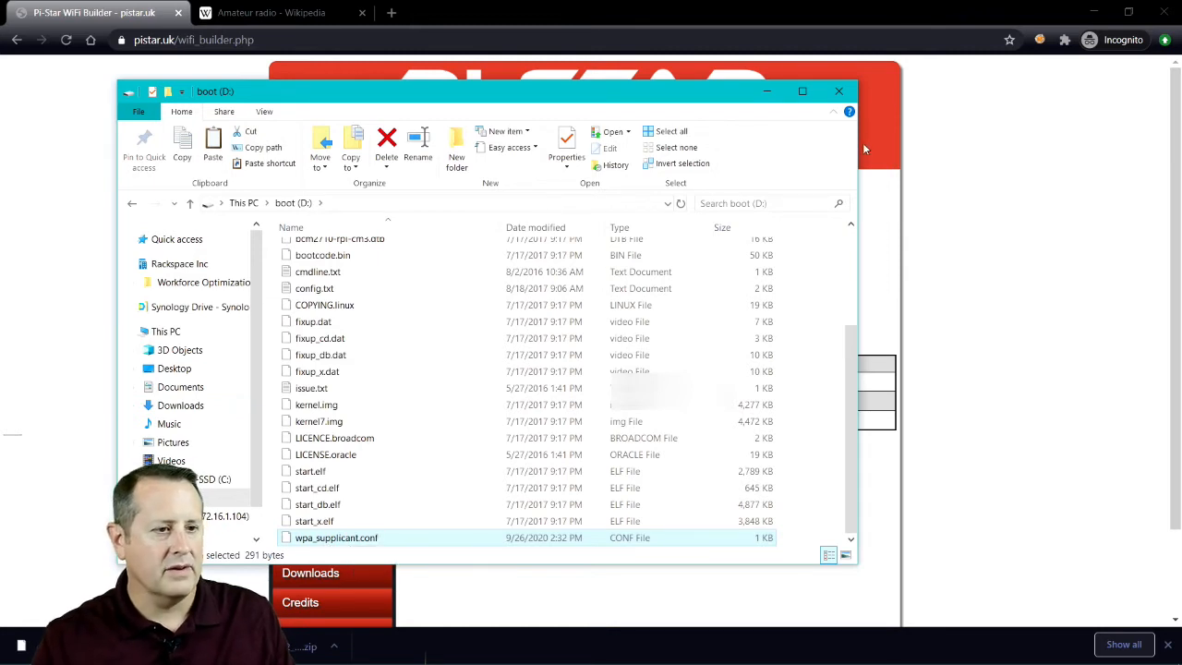
{"action": "left_click", "coordinate": [839, 91]}
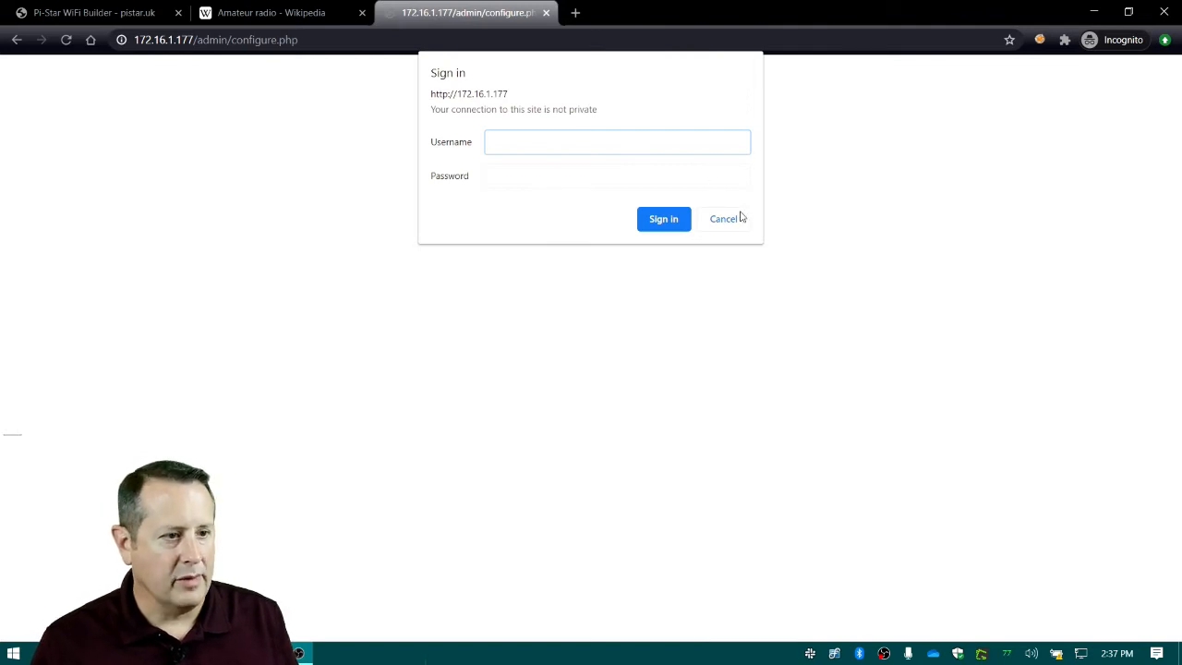
Load the Pi-Star dashboard and sign in to the Configuration page as user pi-star
{"action": "left_click", "coordinate": [724, 218]}
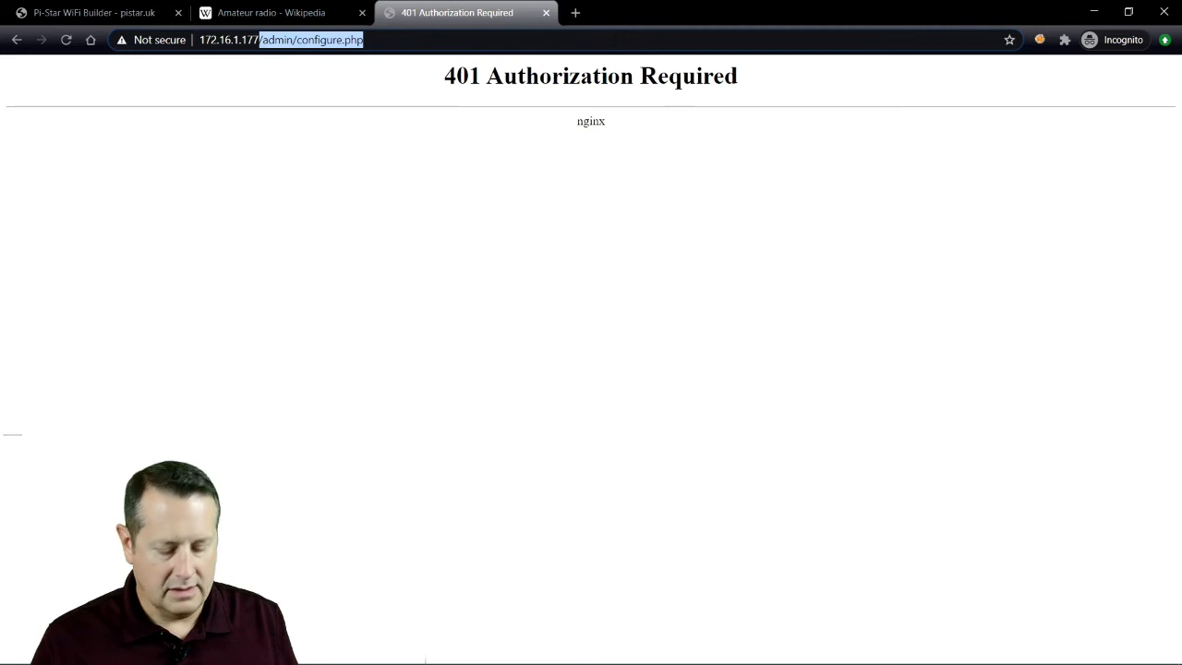
{"action": "key", "text": "Return"}
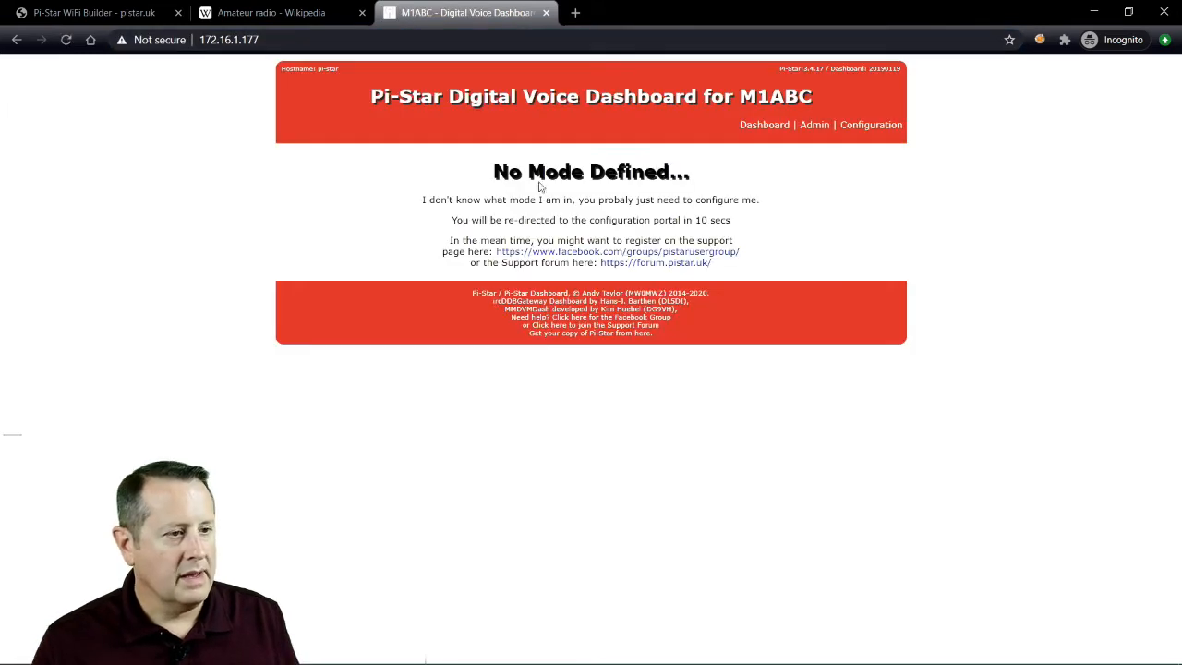
{"action": "mouse_move", "coordinate": [641, 202]}
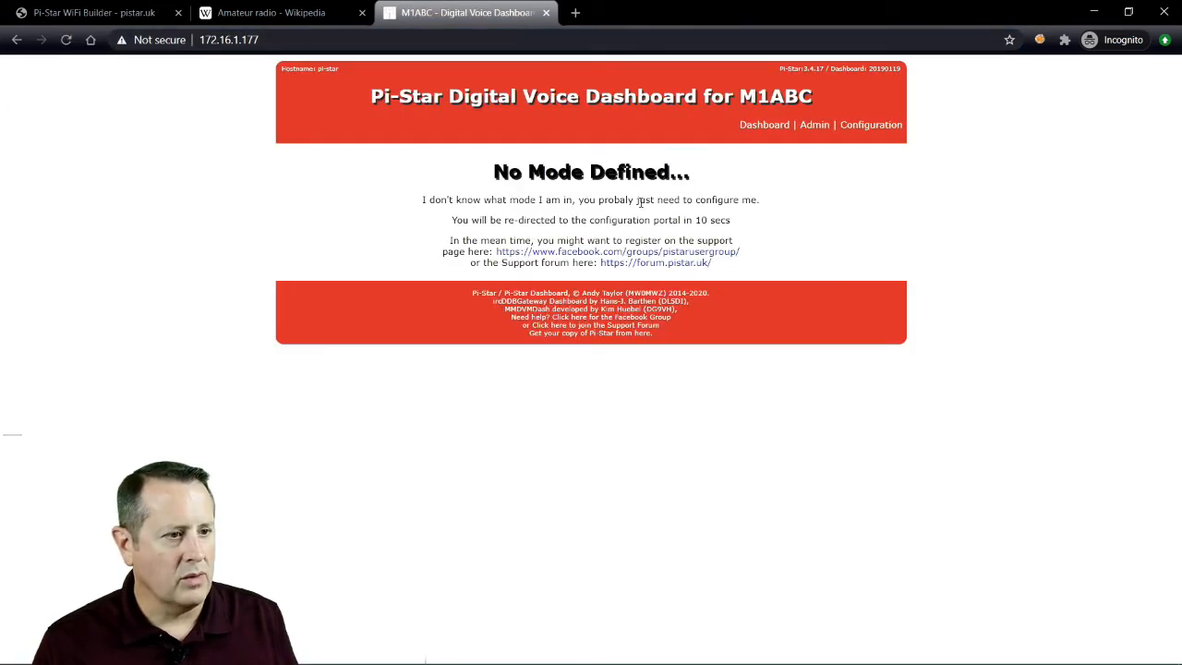
{"action": "mouse_move", "coordinate": [871, 126]}
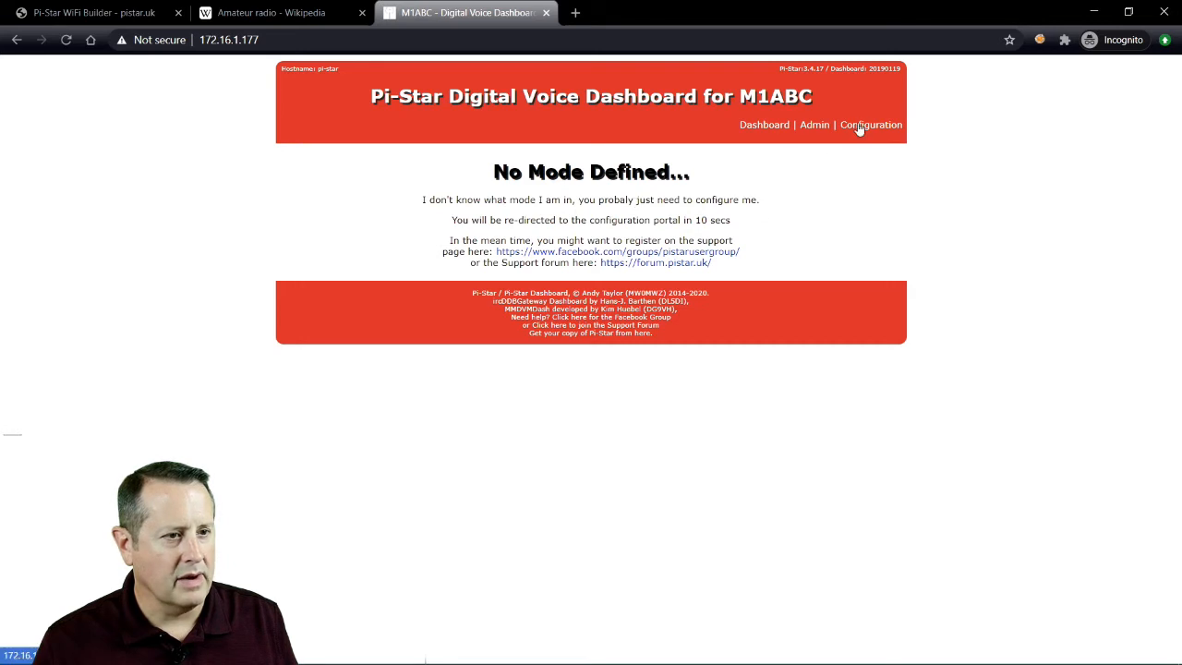
{"action": "left_click", "coordinate": [870, 125]}
{"action": "type", "text": "pi"}
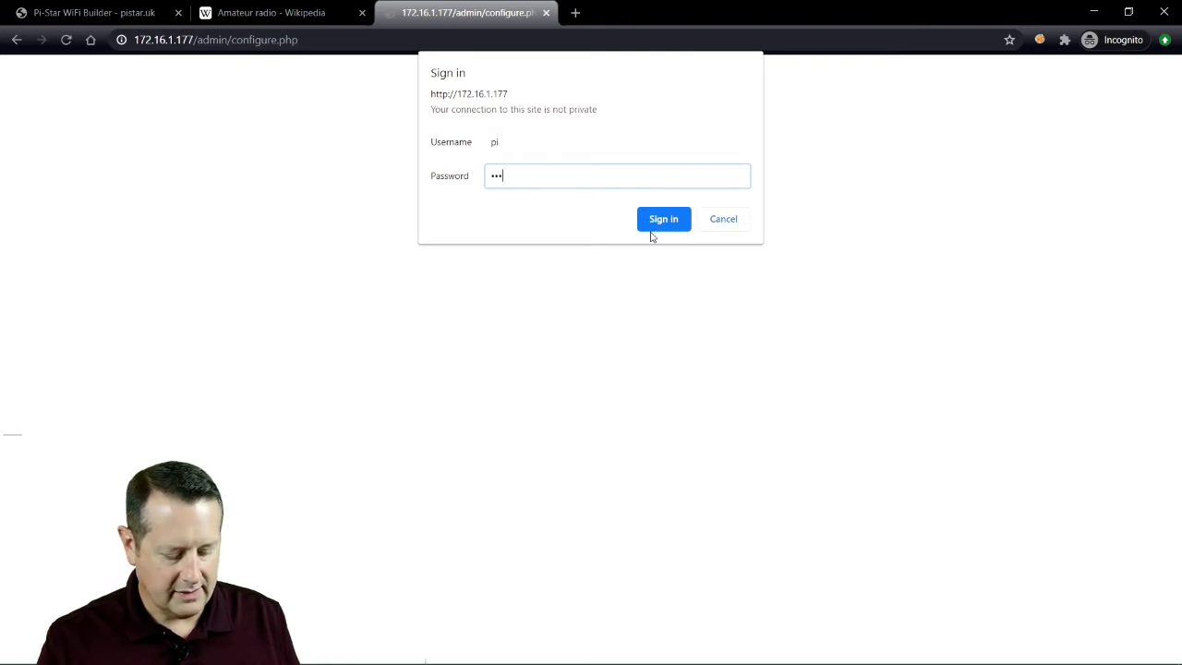
{"action": "left_click", "coordinate": [663, 218]}
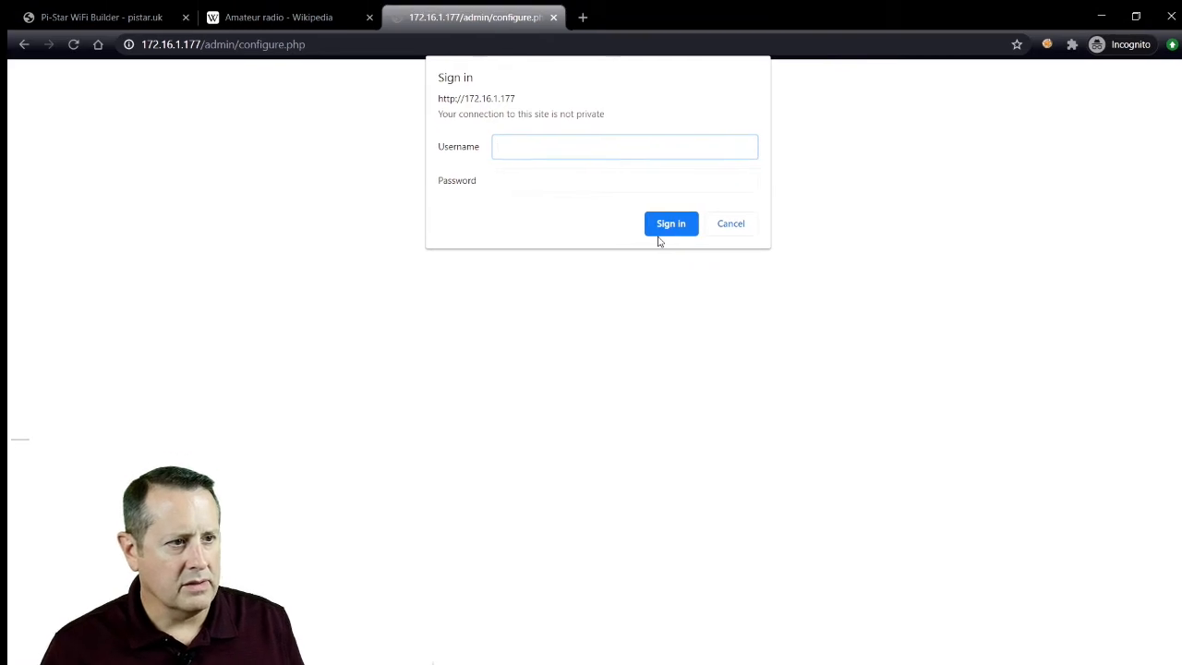
{"action": "type", "text": "pi-star"}
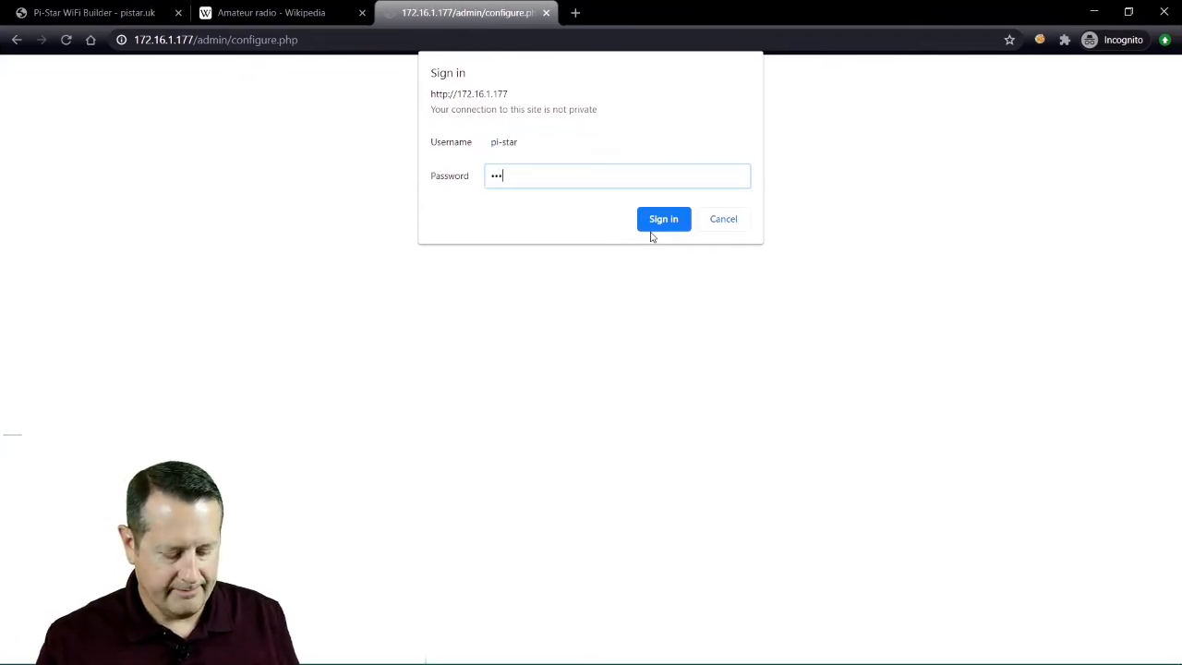
{"action": "left_click", "coordinate": [663, 218]}
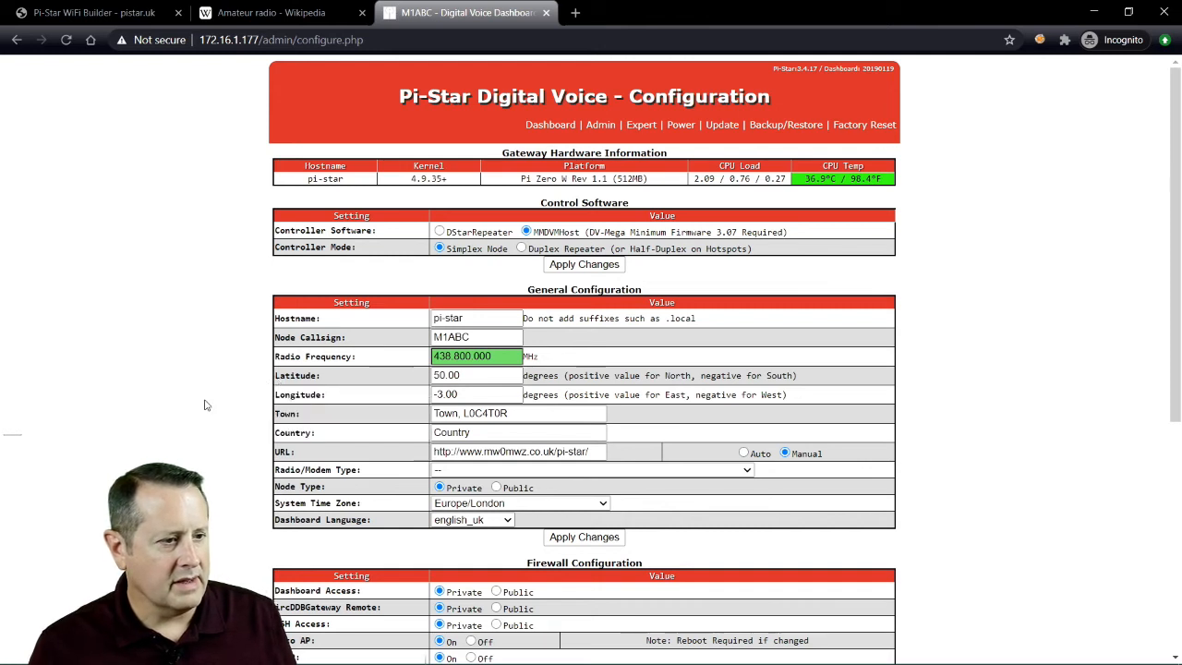
Set Radio/Modem Type to MMDVM_HS_Hat (DB9MAT & DF2ET) for Pi (GPIO) in General Configuration
{"action": "scroll", "scroll_direction": "down", "scroll_amount": 3}
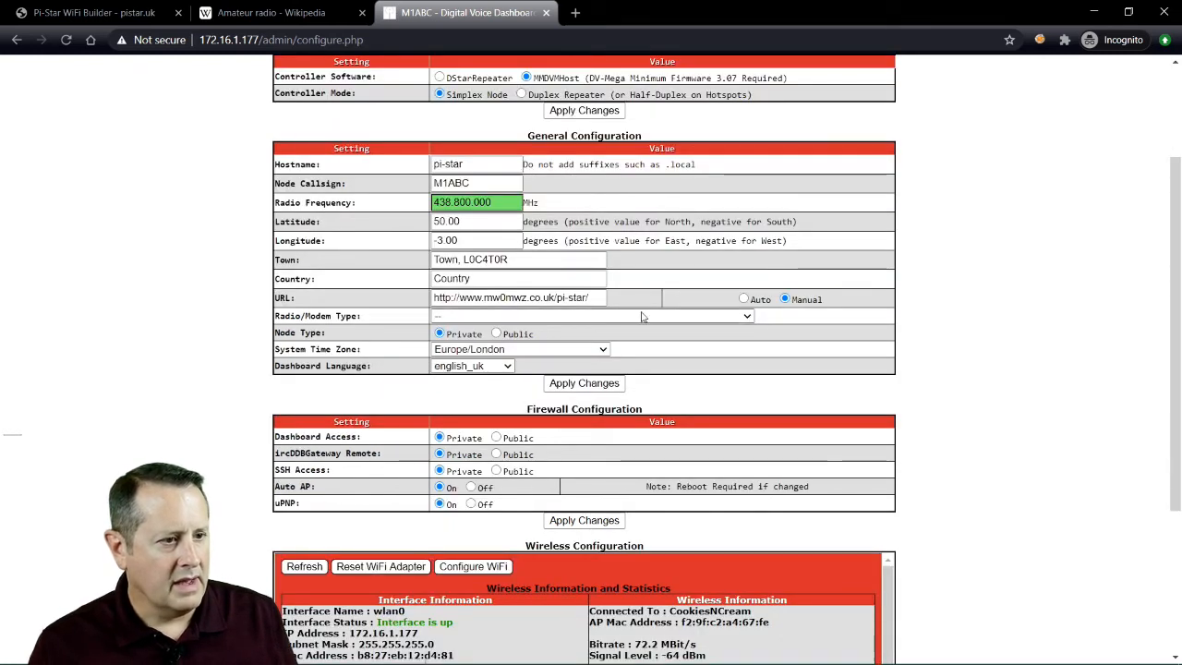
{"action": "mouse_move", "coordinate": [690, 324]}
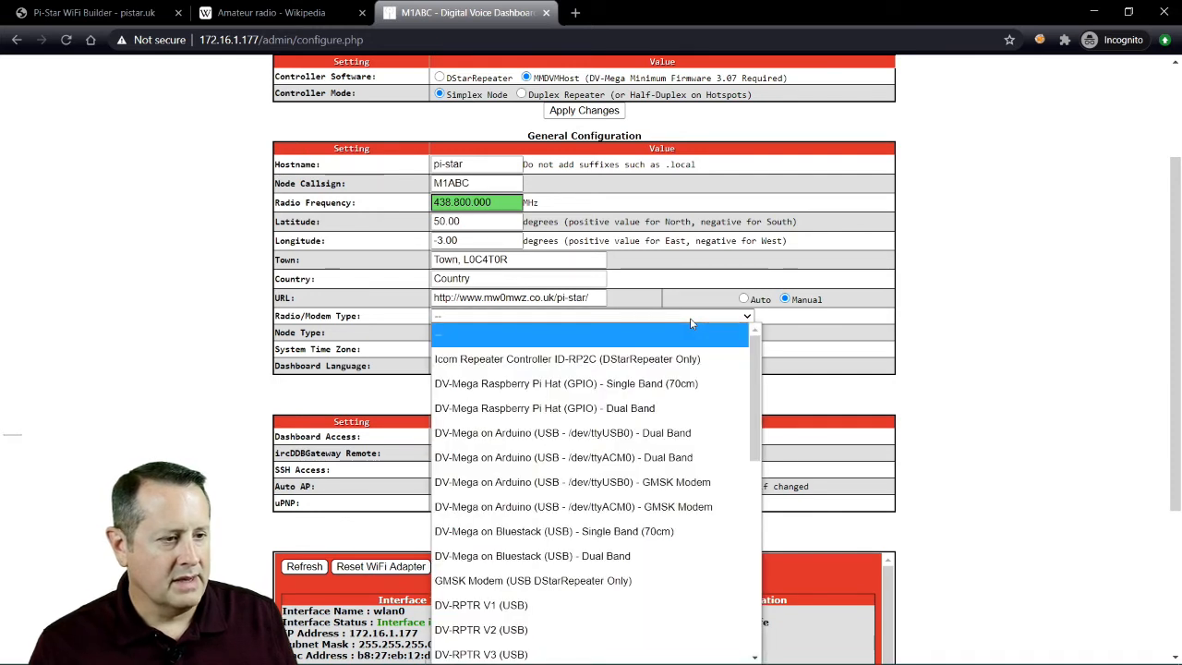
{"action": "mouse_move", "coordinate": [711, 408]}
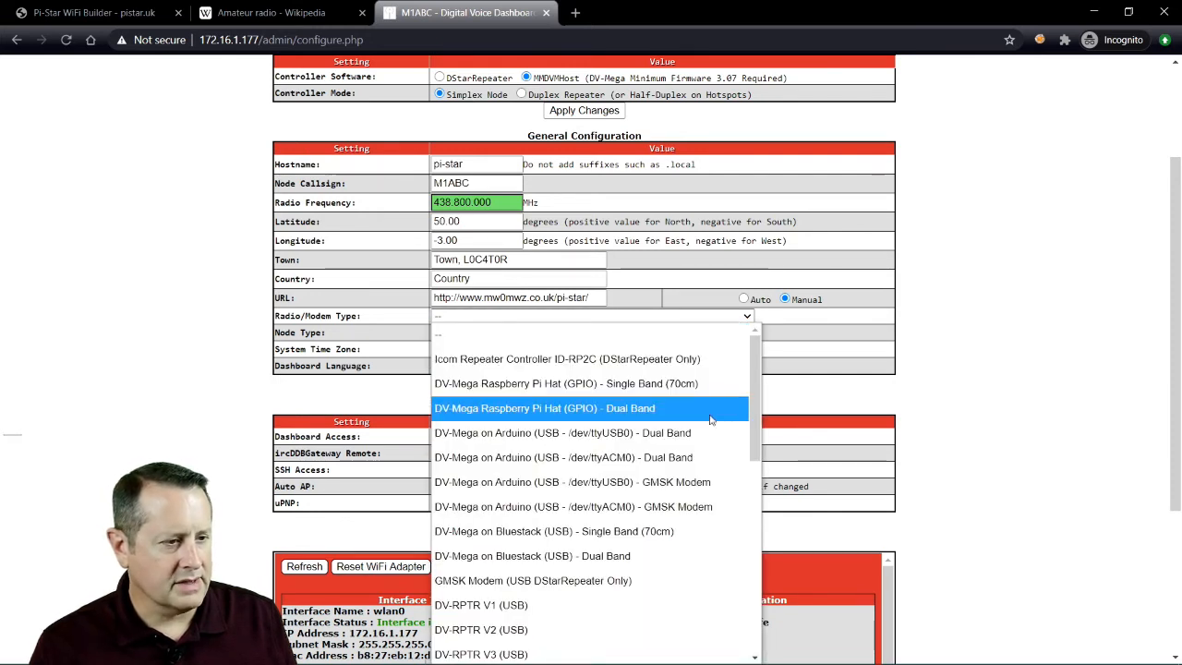
{"action": "scroll", "scroll_direction": "down", "scroll_amount": 3}
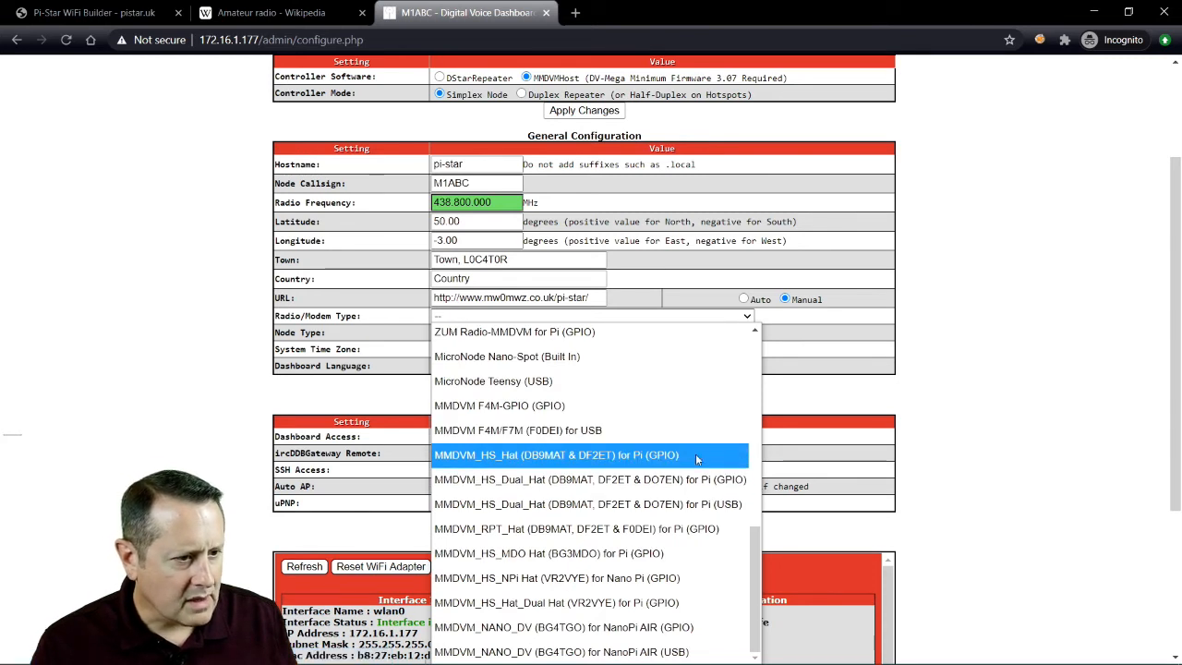
{"action": "mouse_move", "coordinate": [591, 428]}
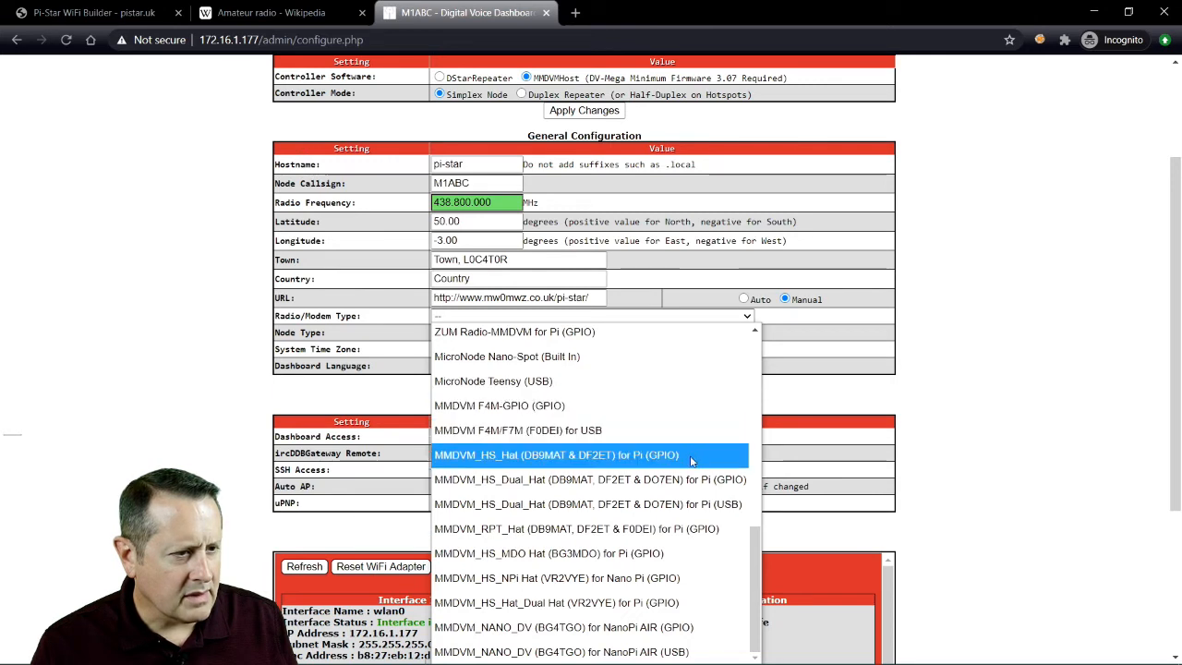
{"action": "mouse_move", "coordinate": [663, 469]}
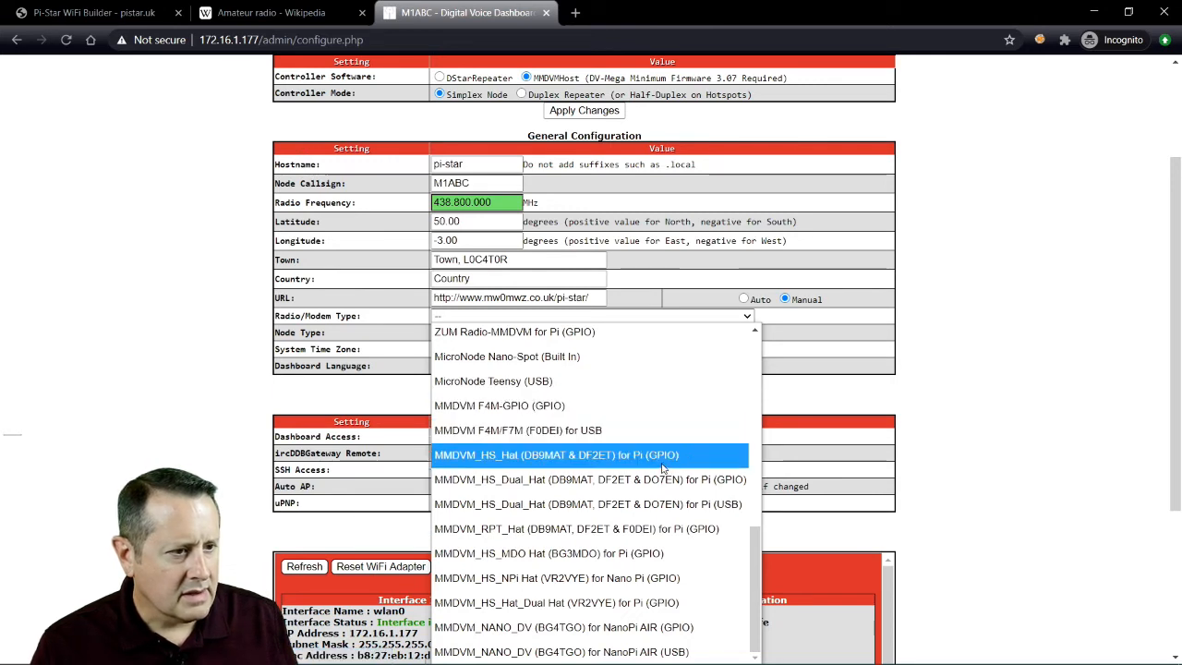
{"action": "left_click", "coordinate": [587, 454]}
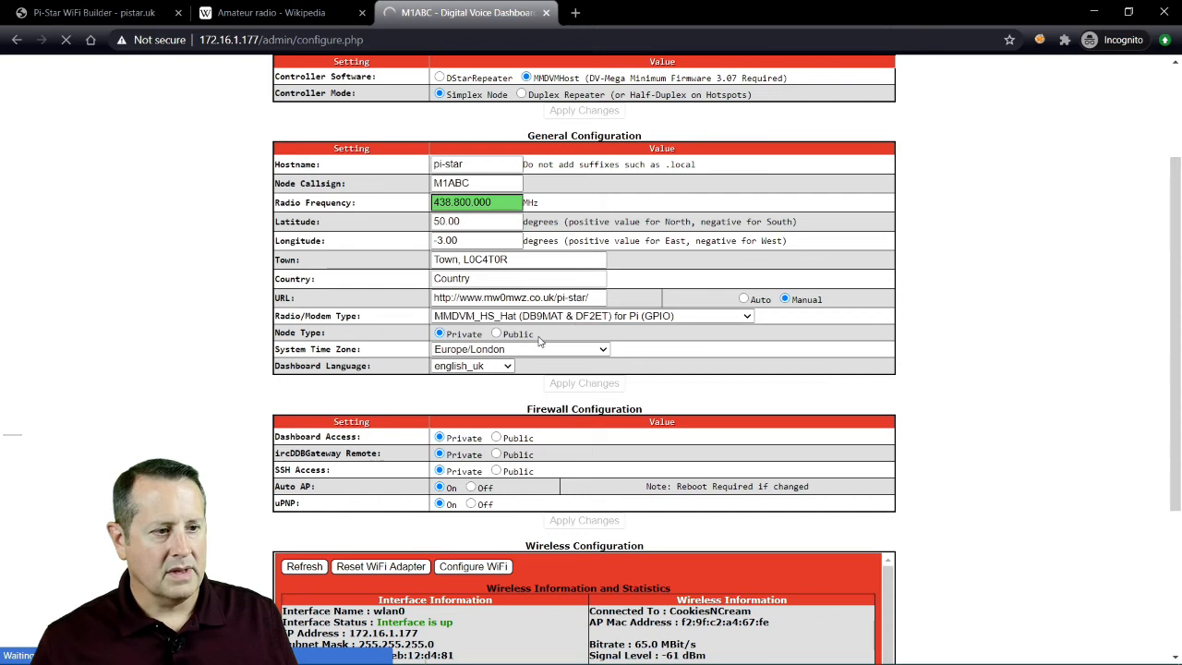
{"action": "mouse_move", "coordinate": [214, 380]}
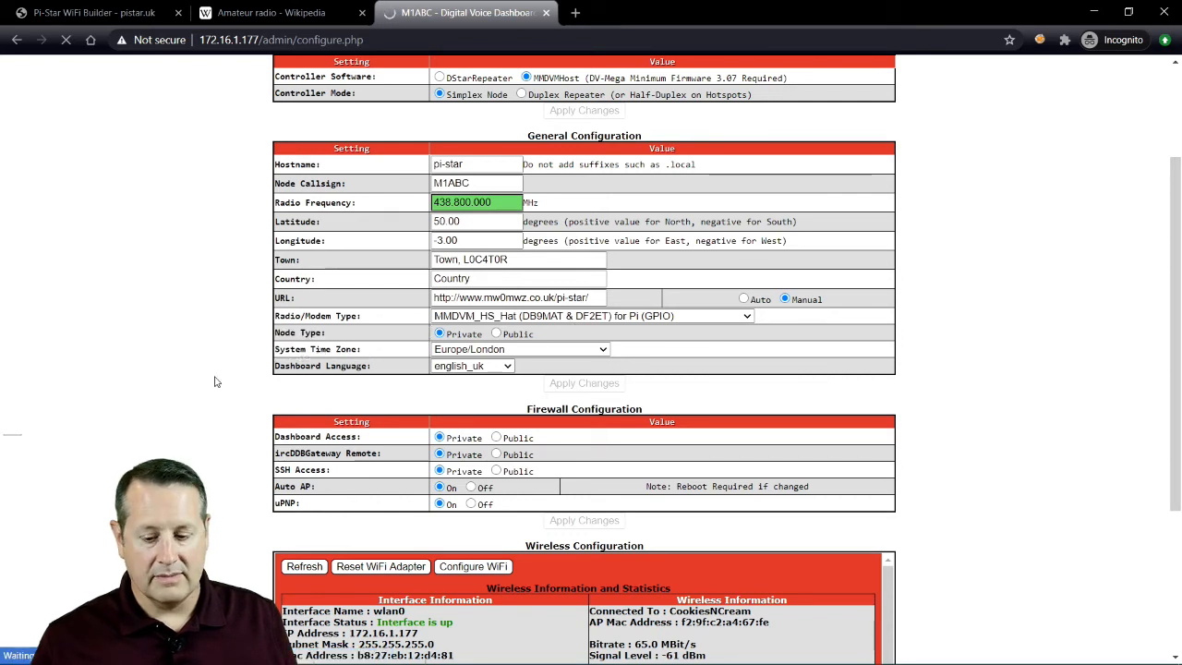
Set the MMDVM Display Type to OLED in MMDVMHost Configuration
{"action": "scroll", "scroll_direction": "up", "scroll_amount": 3}
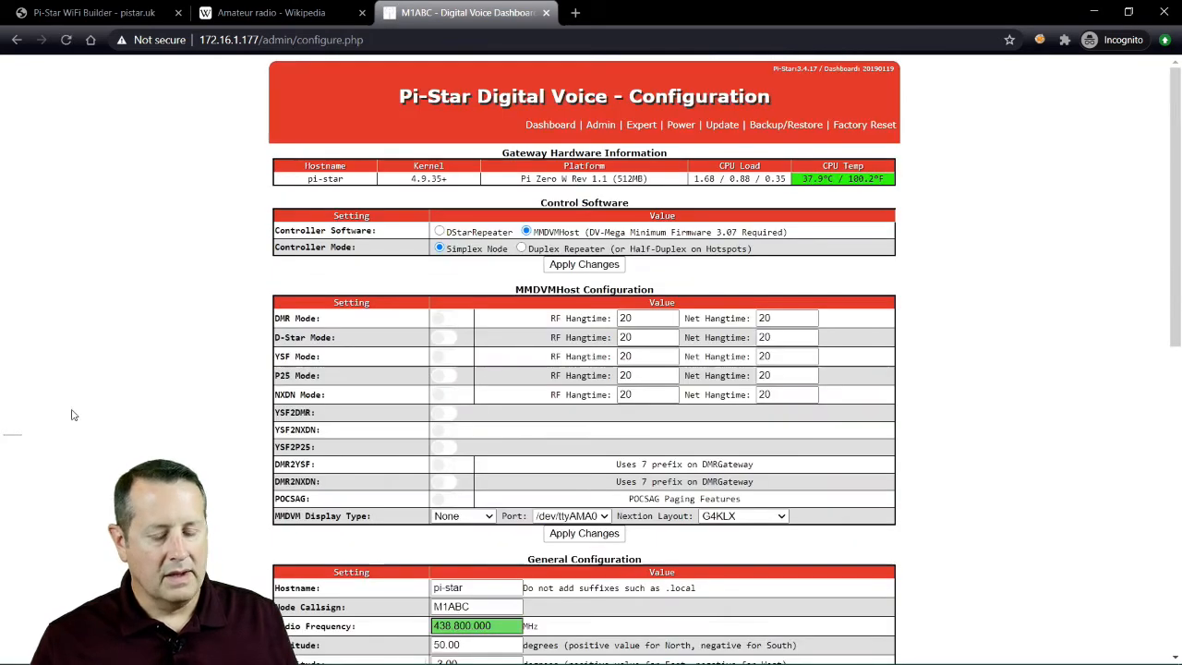
{"action": "mouse_move", "coordinate": [469, 266]}
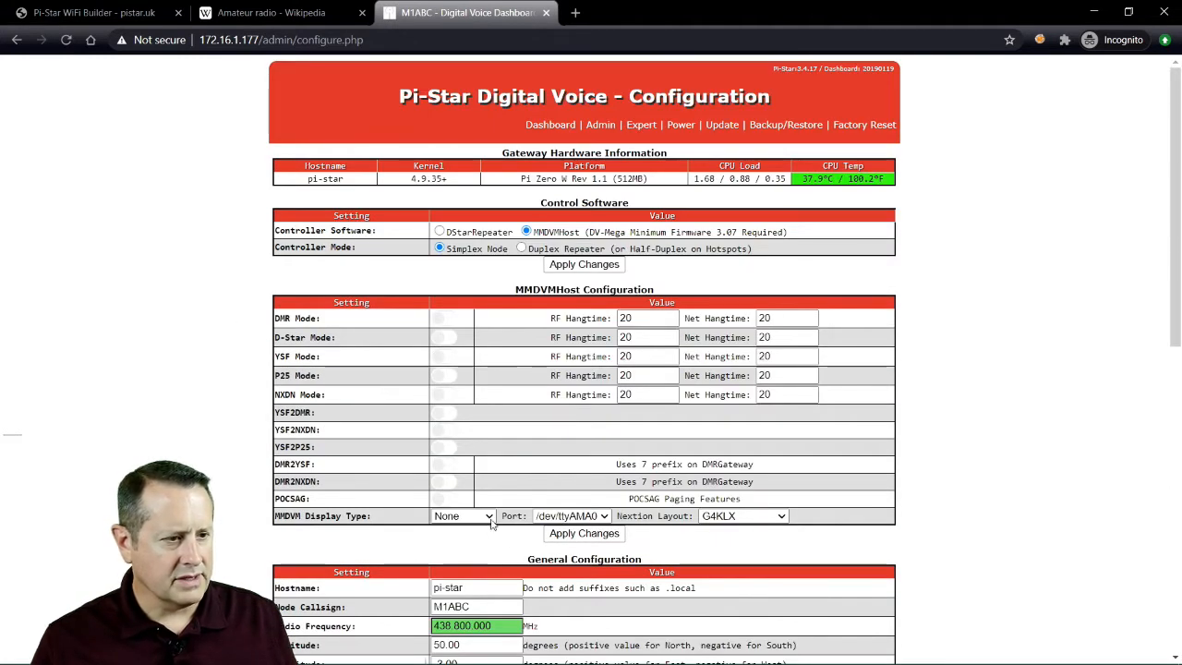
{"action": "left_click", "coordinate": [461, 515]}
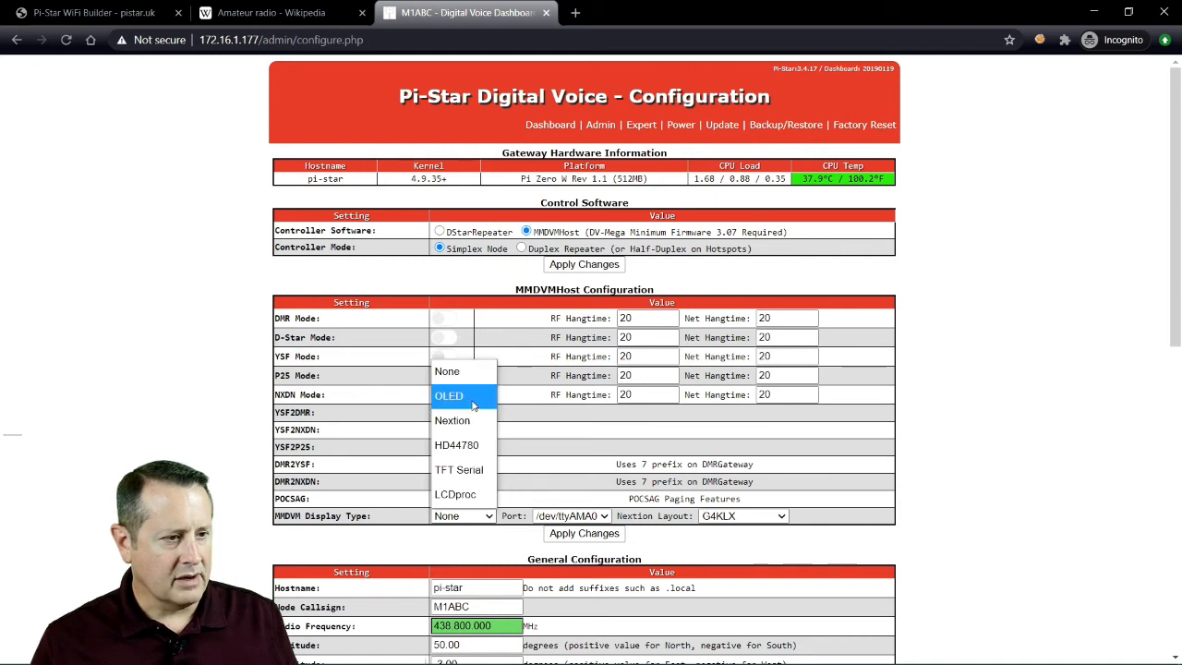
{"action": "left_click", "coordinate": [450, 395]}
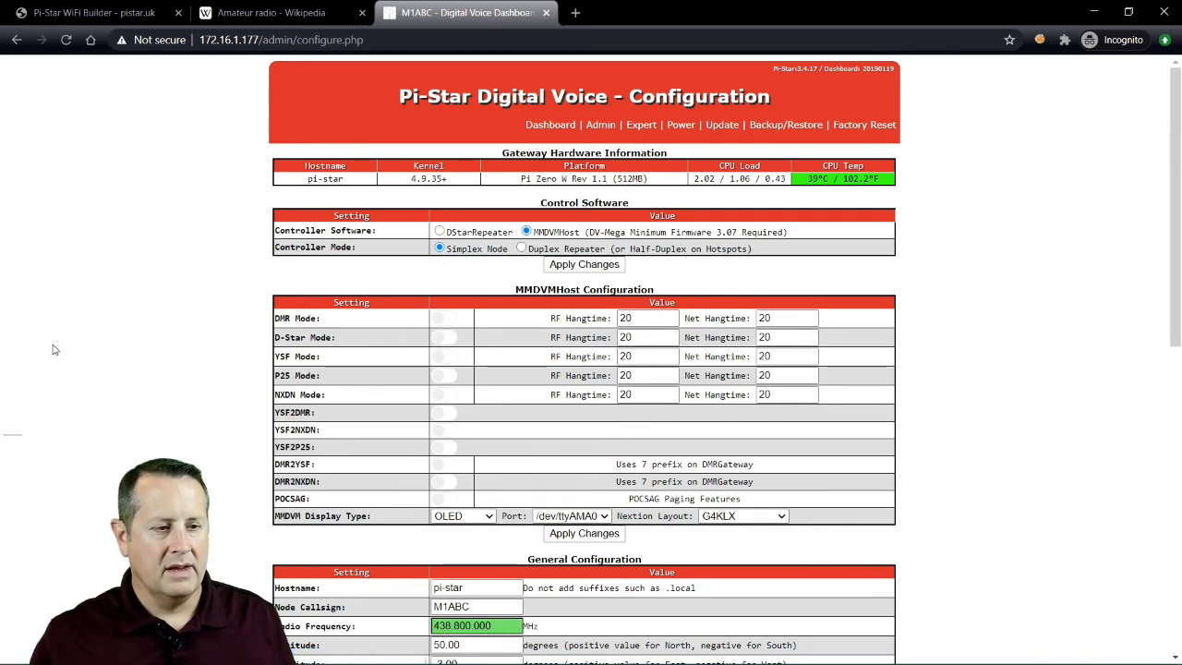
{"action": "mouse_move", "coordinate": [140, 392]}
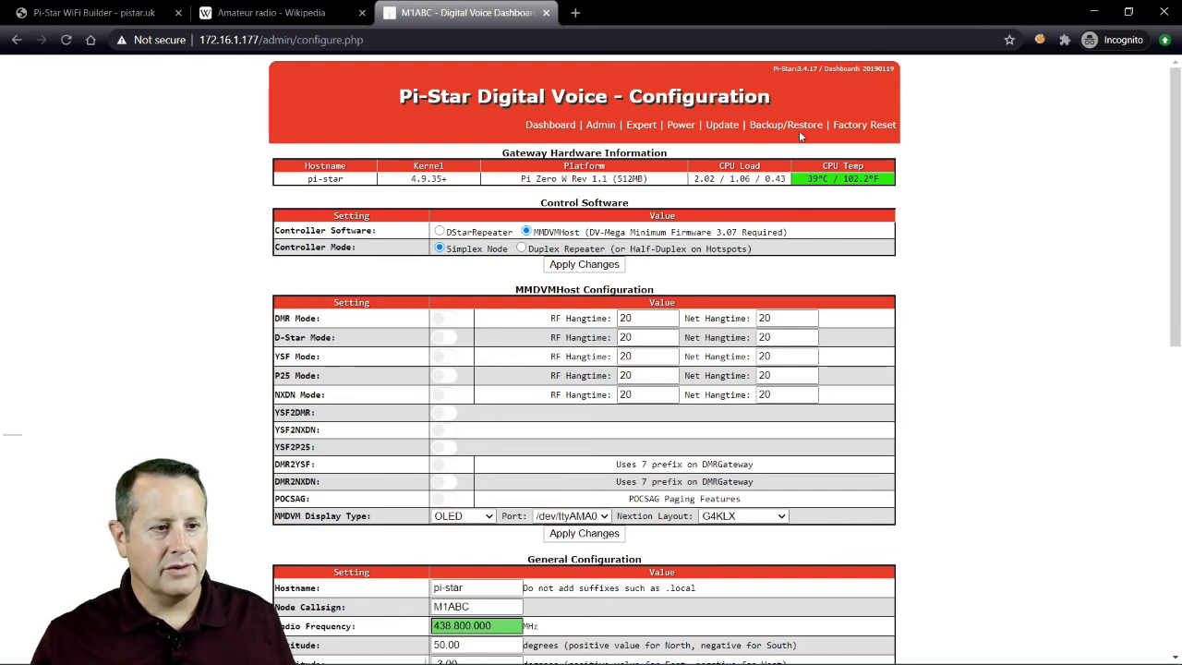
Restore the saved Pi-Star config backup zip via Backup/Restore until Configuration Restore Complete
{"action": "left_click", "coordinate": [786, 125]}
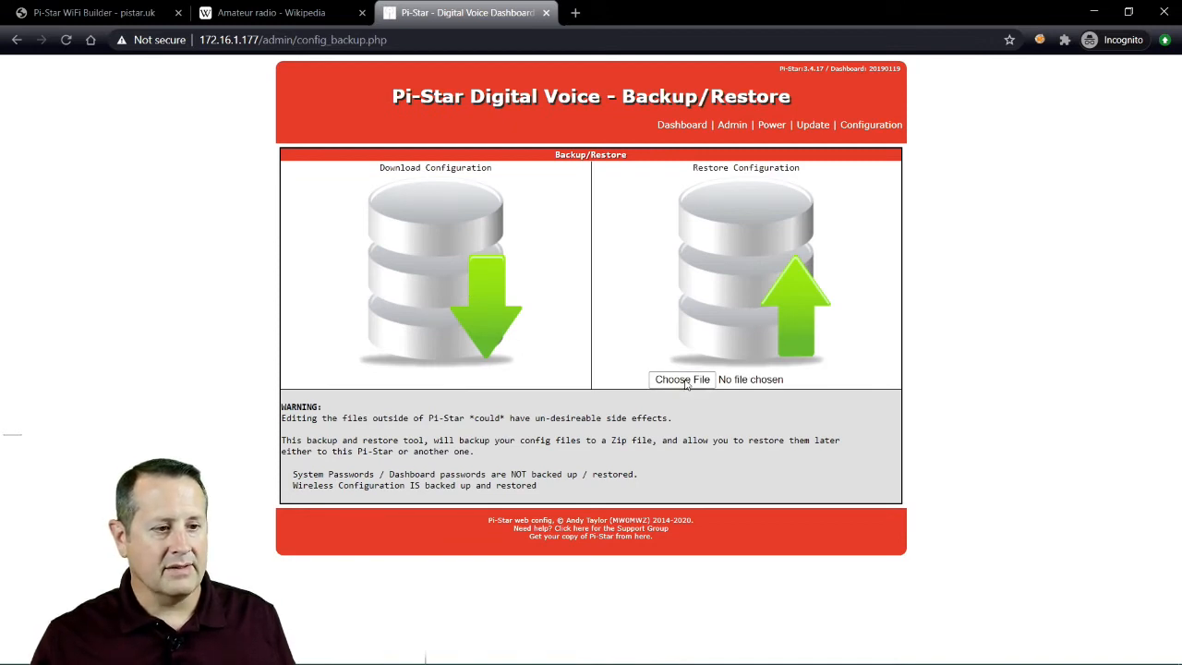
{"action": "left_click", "coordinate": [681, 379]}
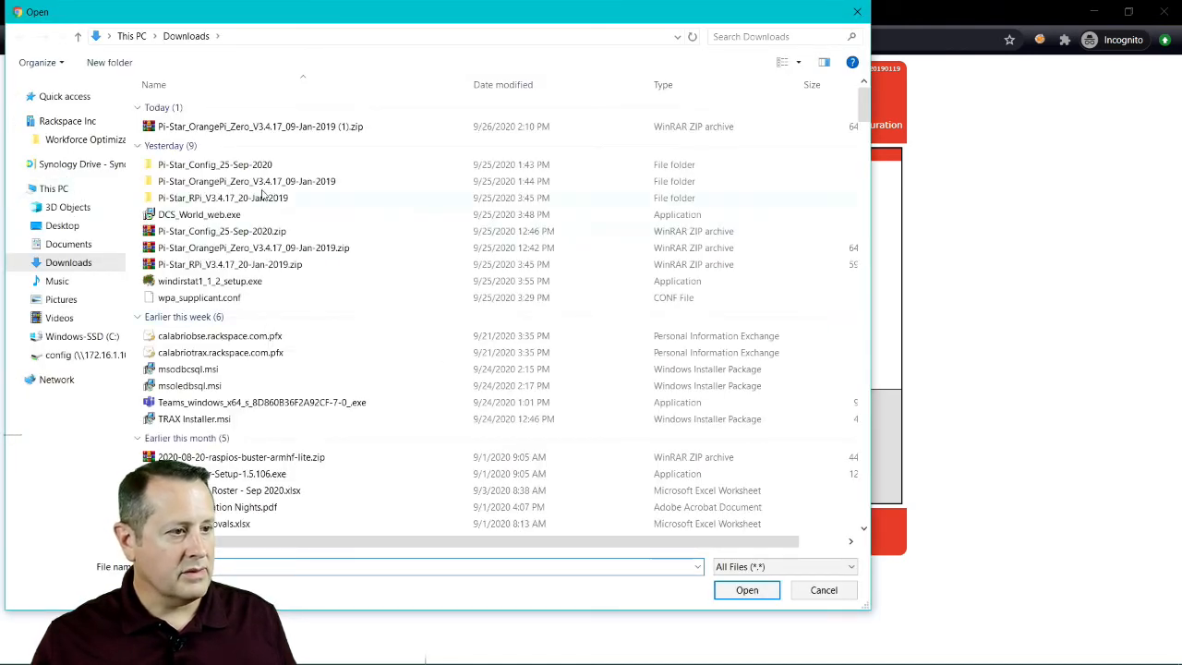
{"action": "left_click", "coordinate": [214, 165]}
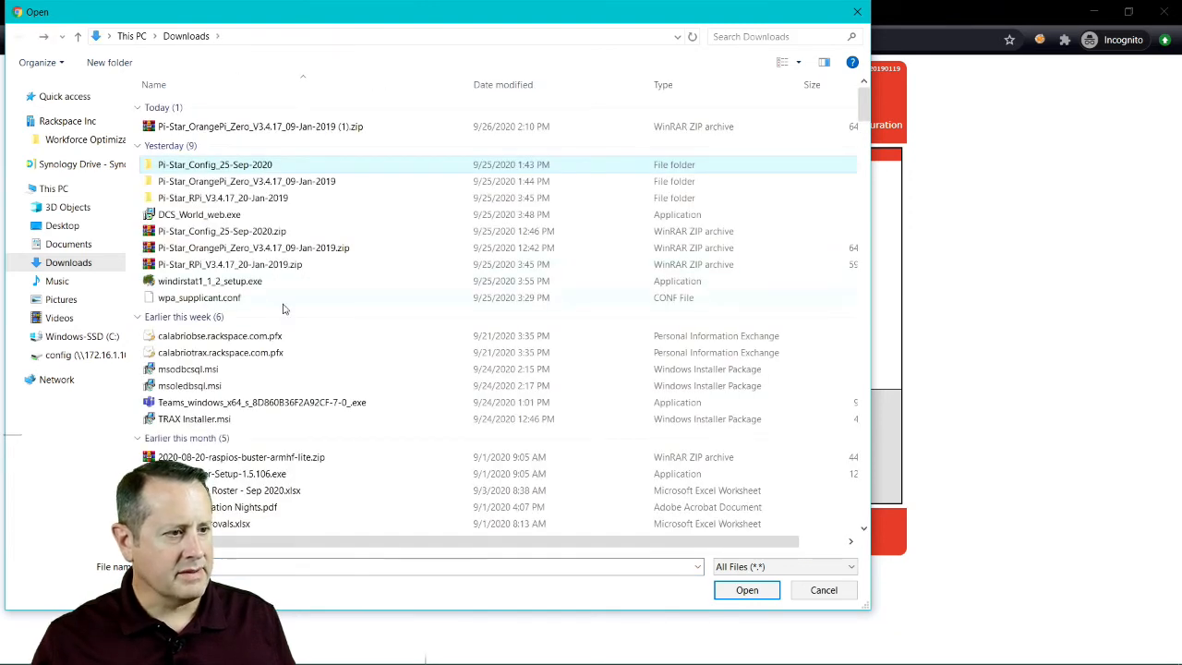
{"action": "mouse_move", "coordinate": [258, 240]}
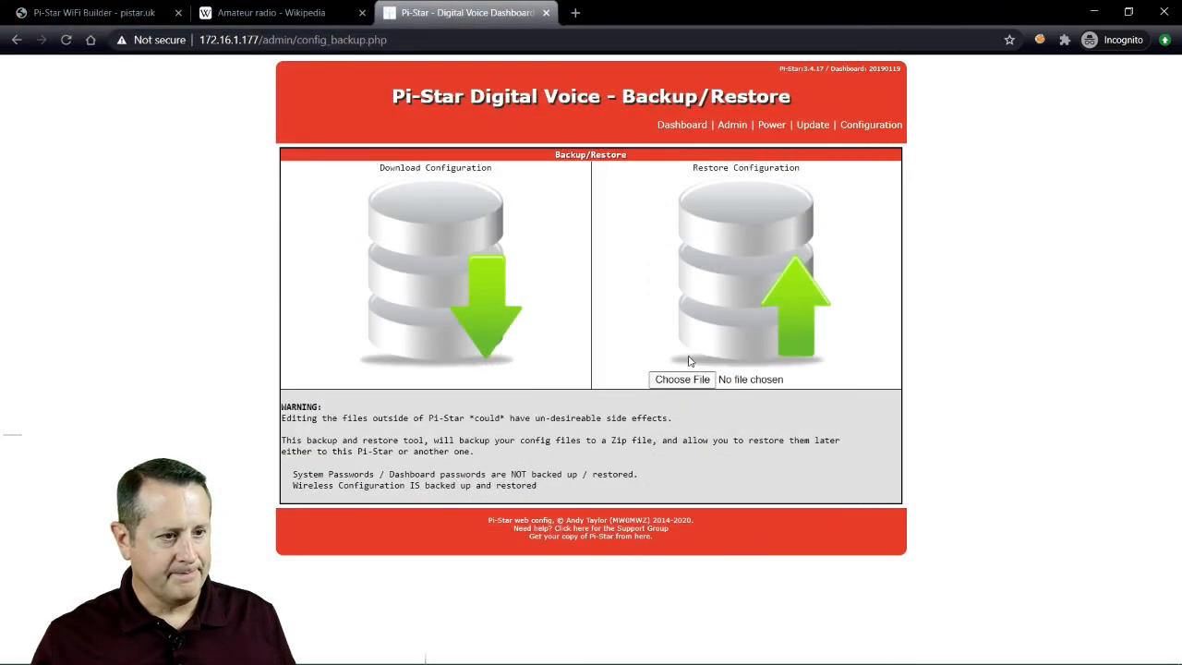
{"action": "left_click", "coordinate": [681, 378]}
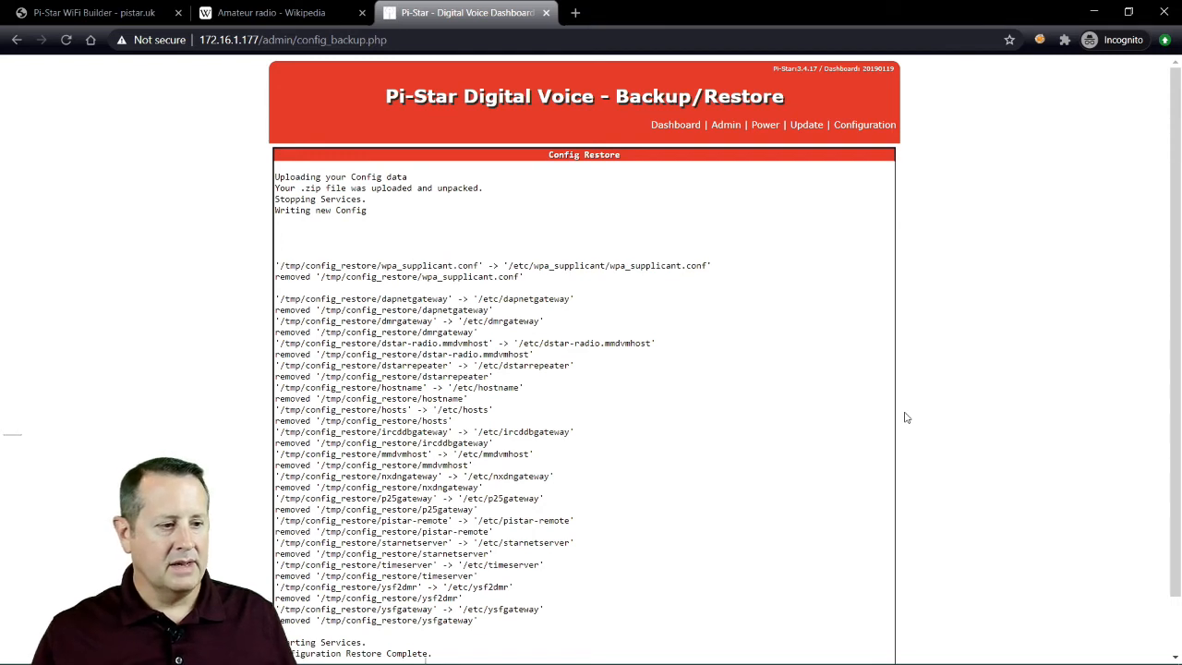
{"action": "scroll", "scroll_direction": "down", "scroll_amount": 3}
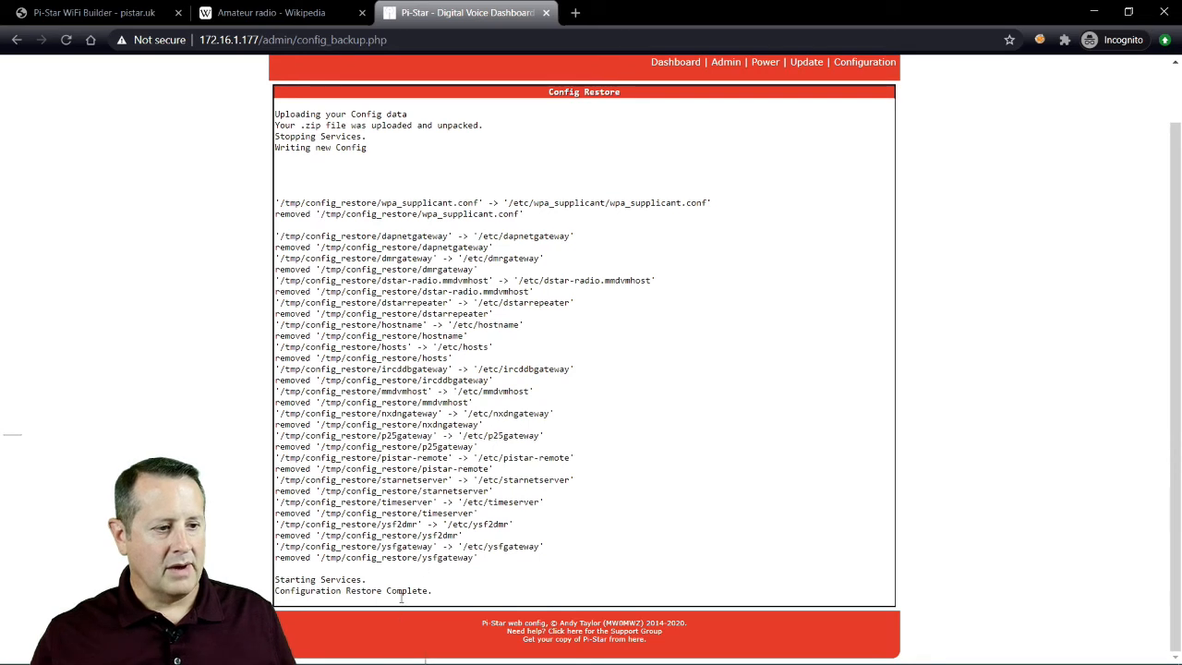
{"action": "scroll", "scroll_direction": "up", "scroll_amount": 3}
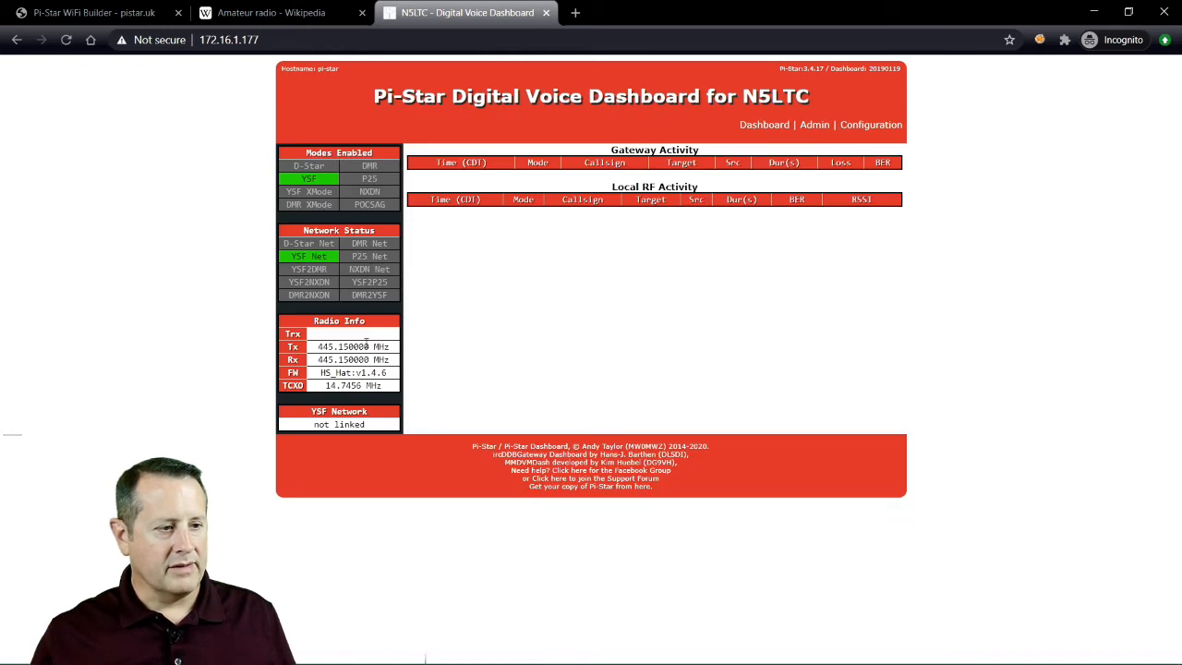
{"action": "mouse_move", "coordinate": [231, 295]}
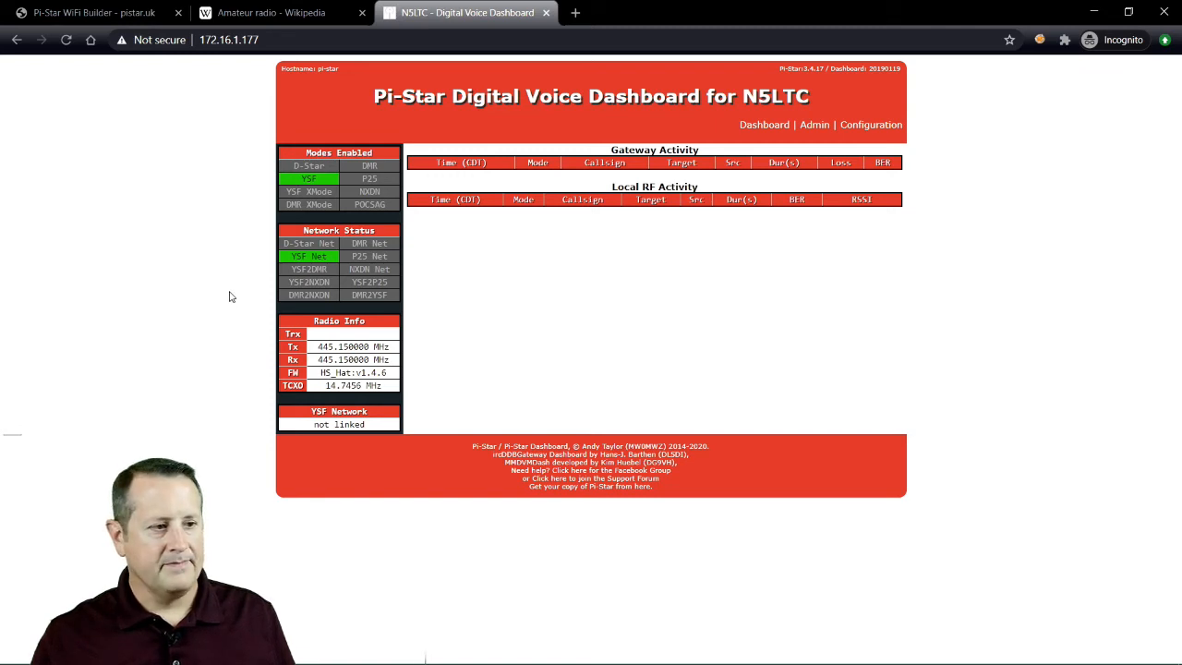
{"action": "mouse_move", "coordinate": [592, 384]}
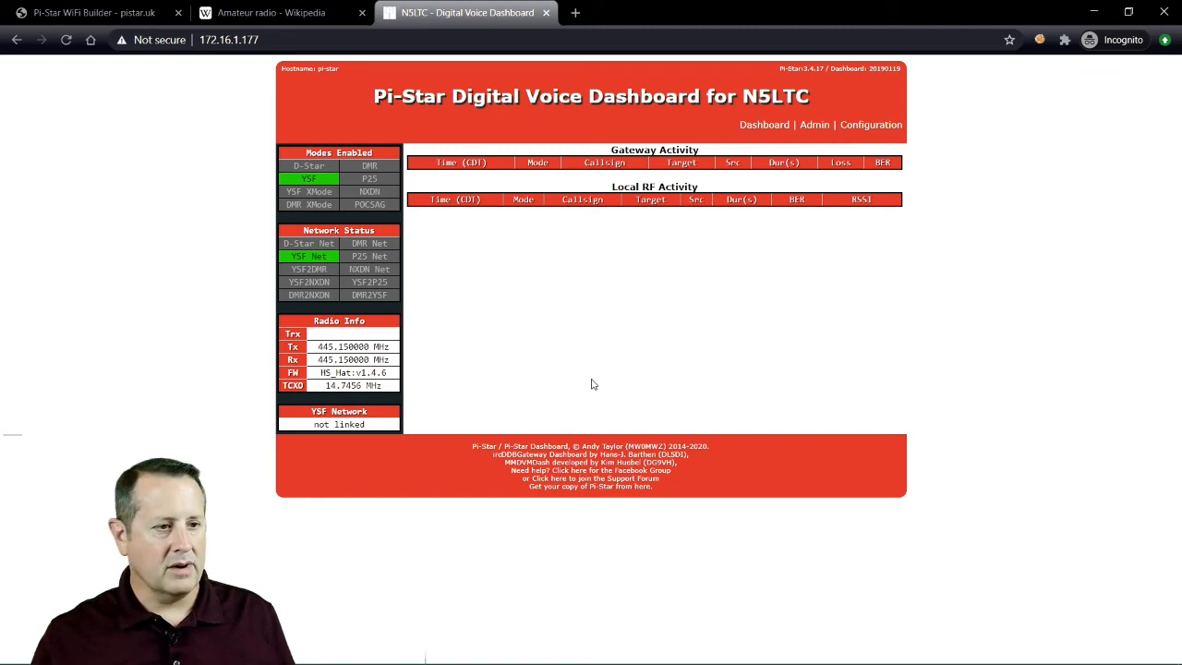
{"action": "mouse_move", "coordinate": [662, 391]}
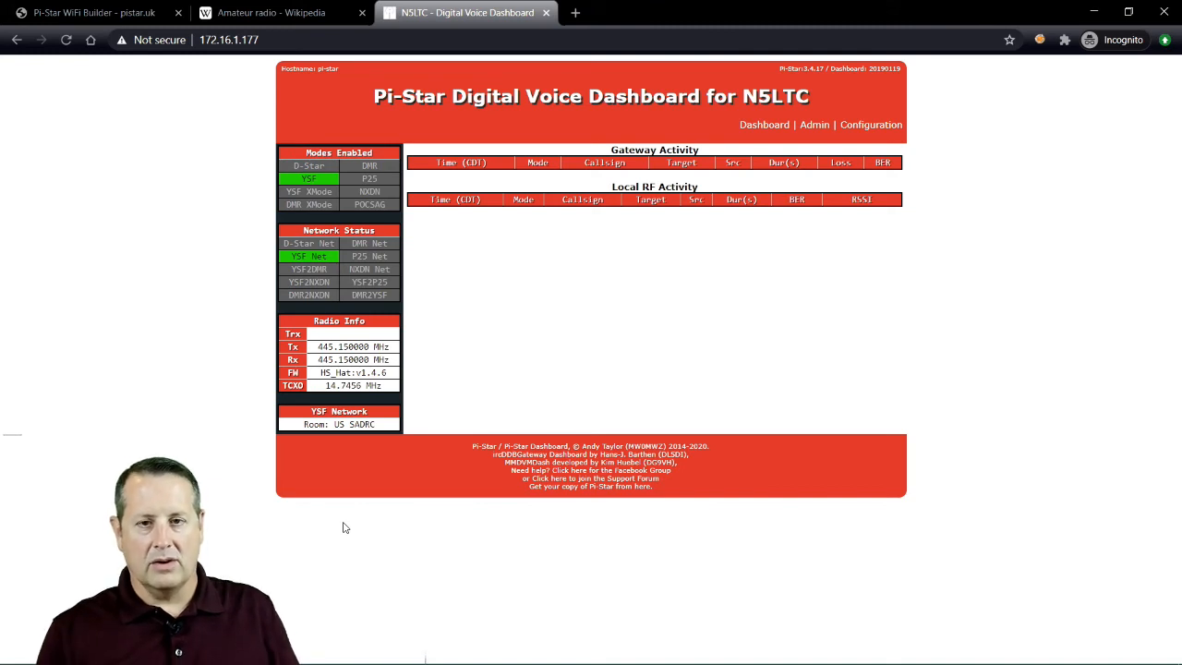
{"action": "mouse_move", "coordinate": [428, 573]}
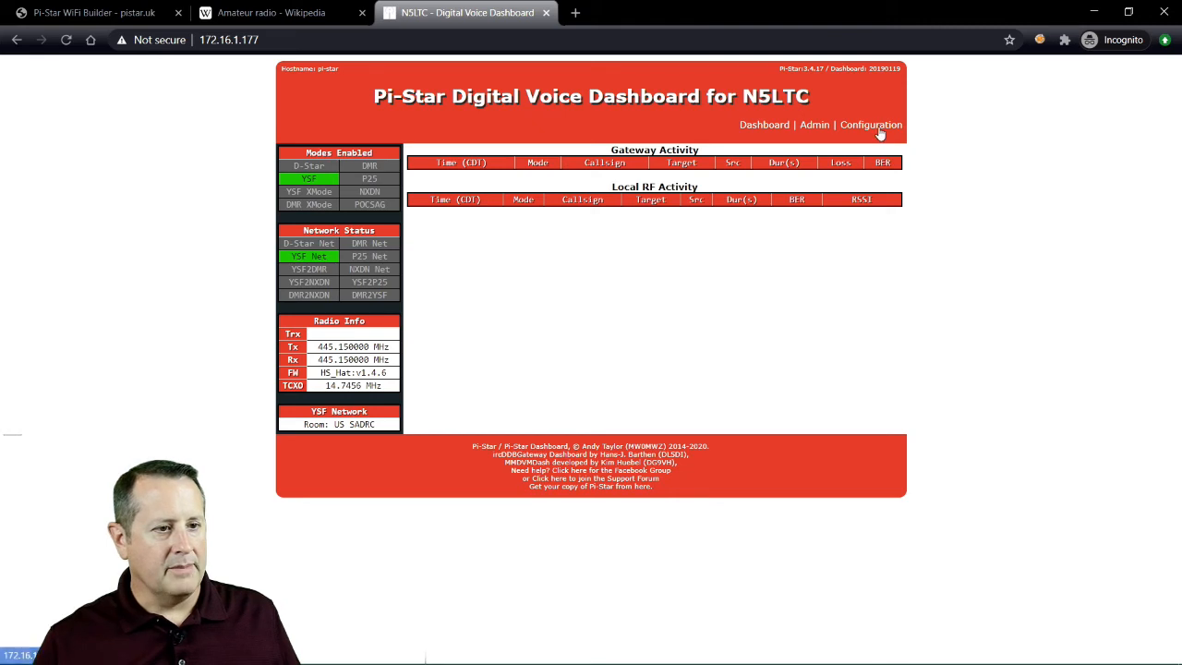
{"action": "mouse_move", "coordinate": [766, 349]}
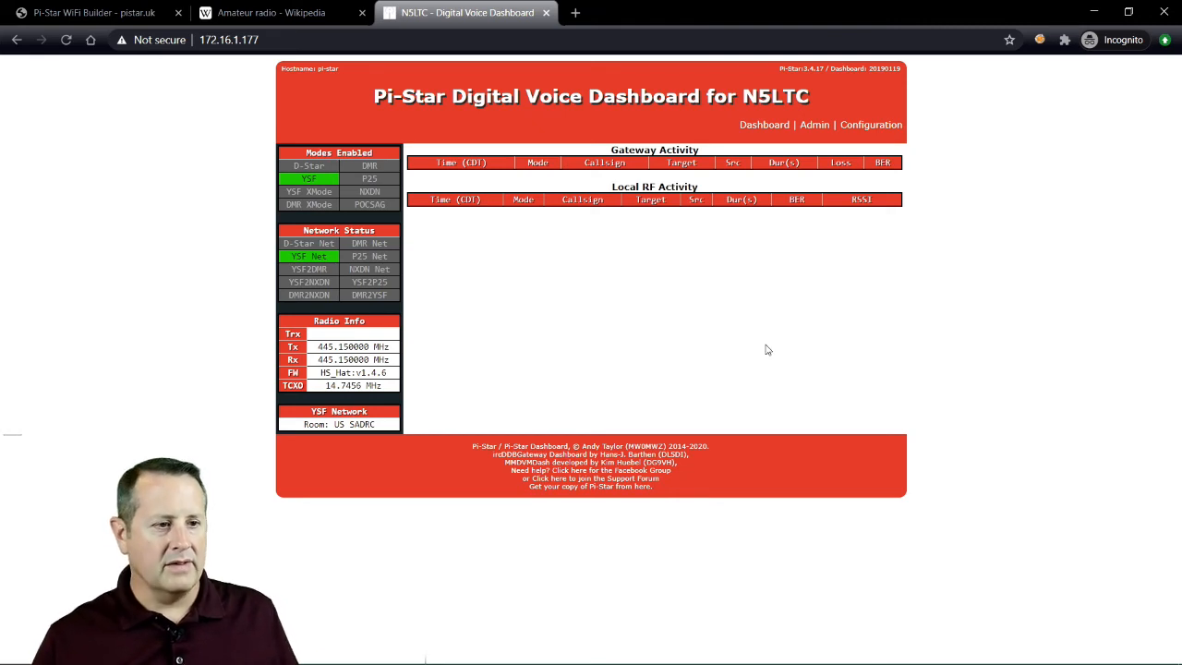
{"action": "mouse_move", "coordinate": [679, 375]}
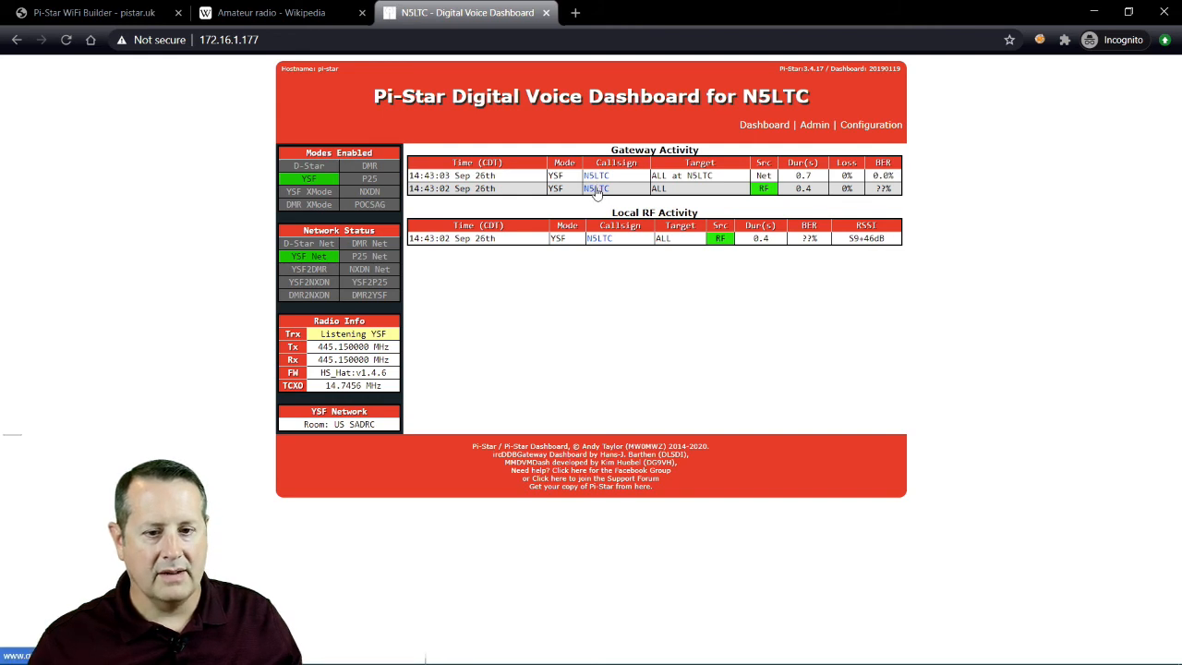
{"action": "mouse_move", "coordinate": [357, 425]}
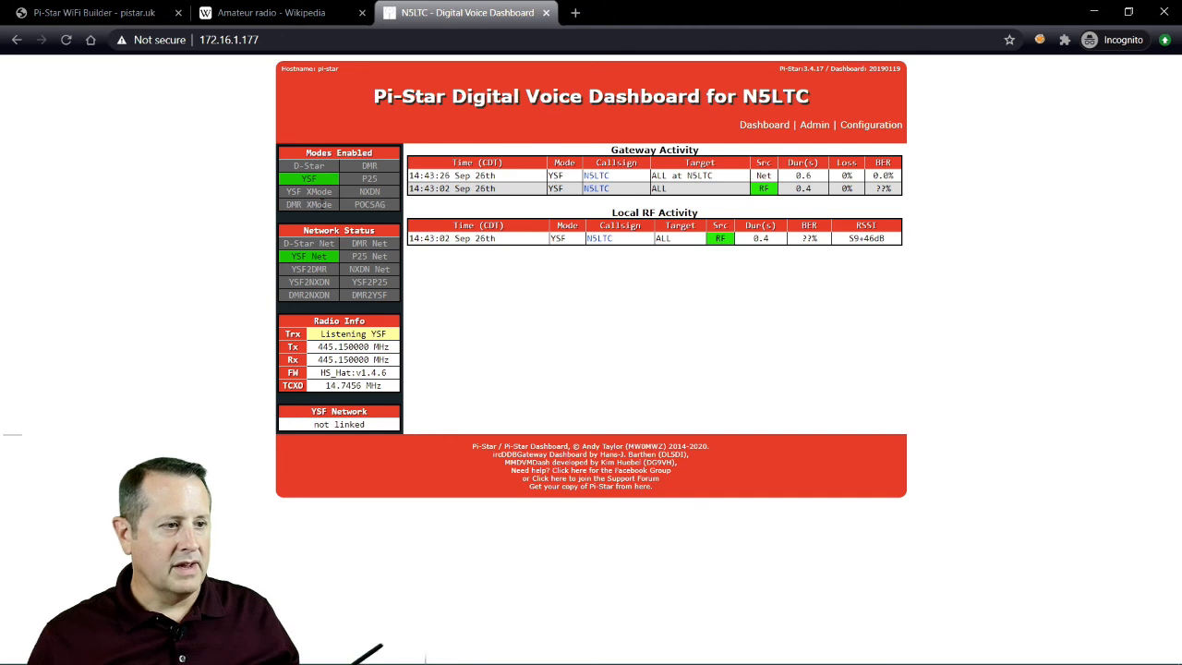
{"action": "mouse_move", "coordinate": [339, 170]}
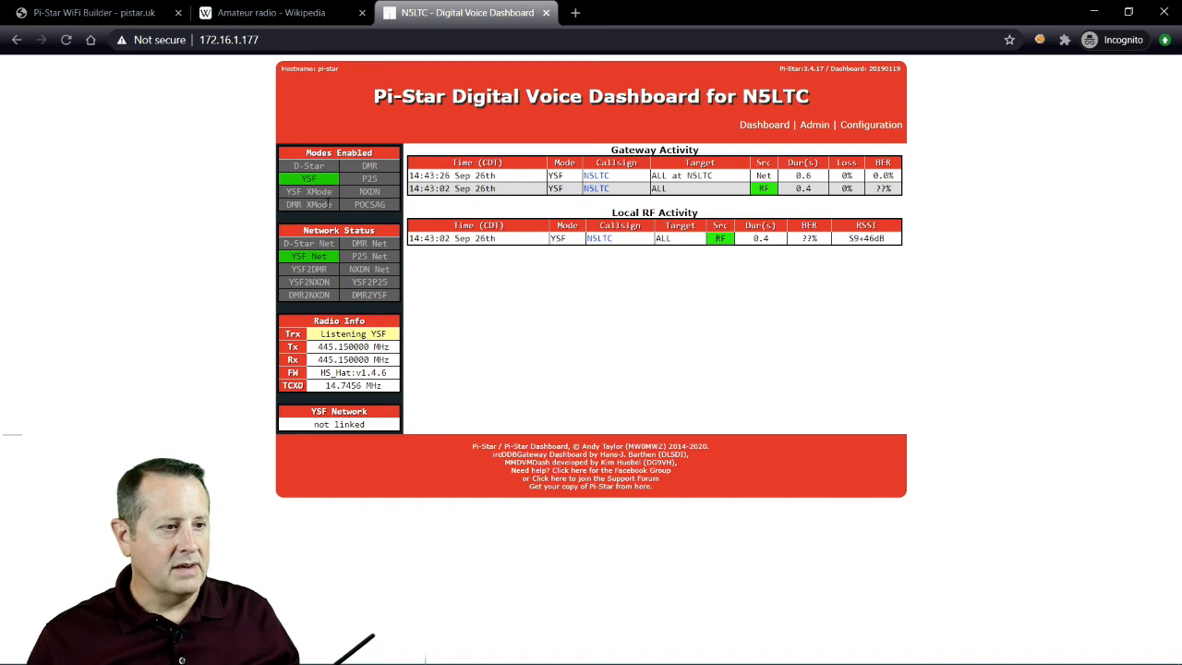
{"action": "mouse_move", "coordinate": [221, 336]}
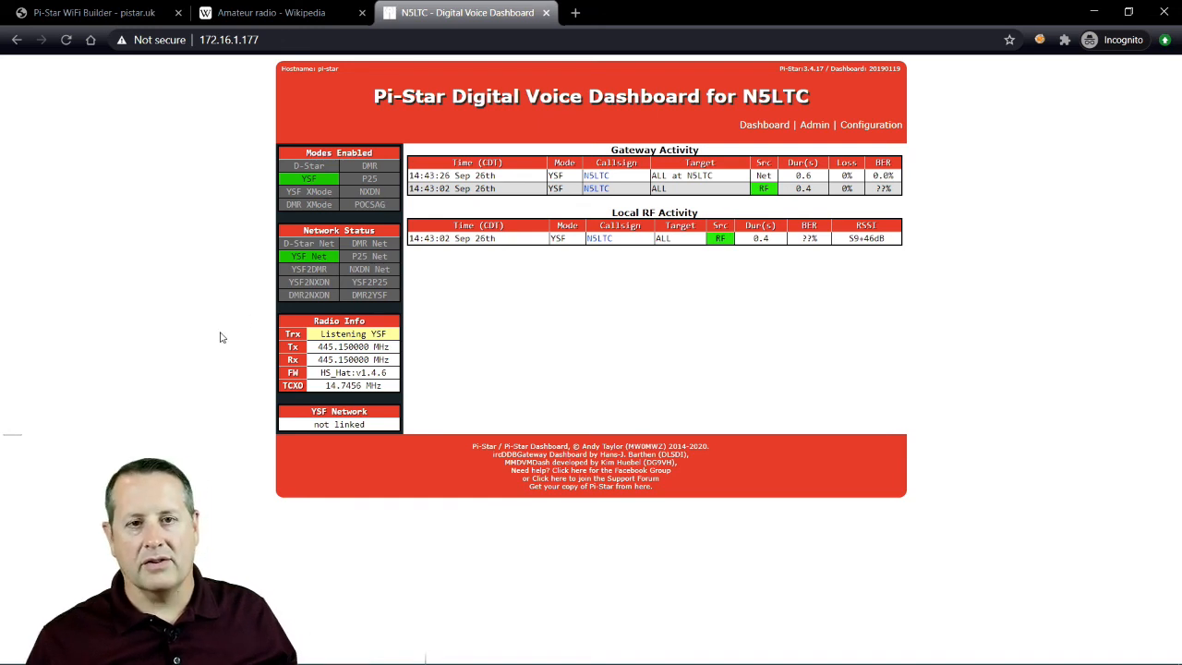